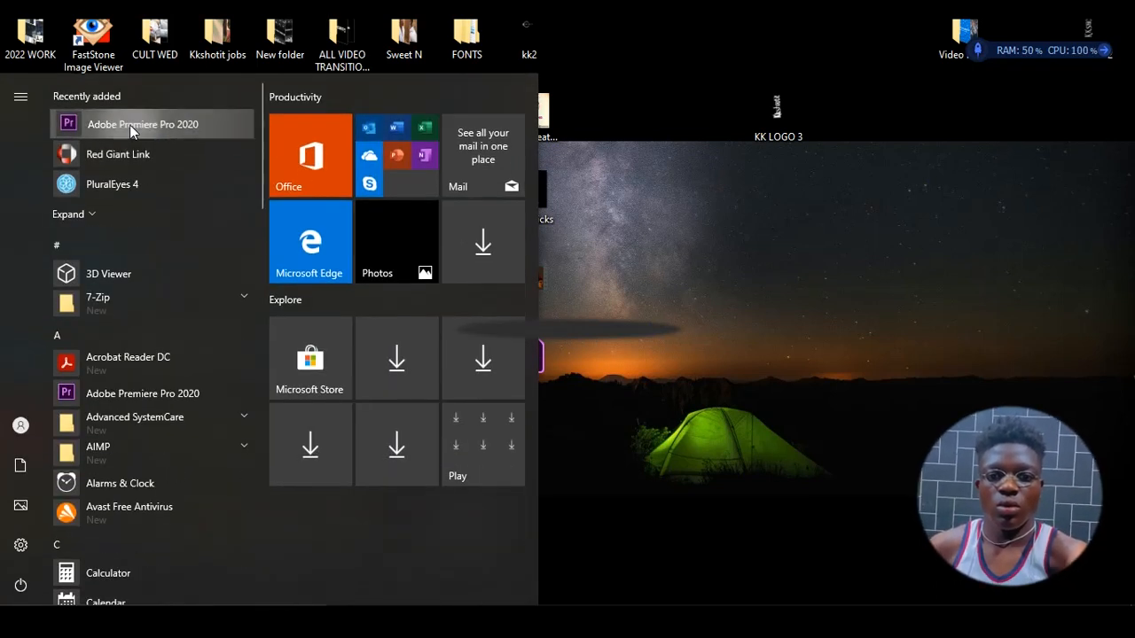
Step: Launch Adobe Premiere Pro 2020 from the Windows Start menu
{"action": "left_click", "coordinate": [142, 125]}
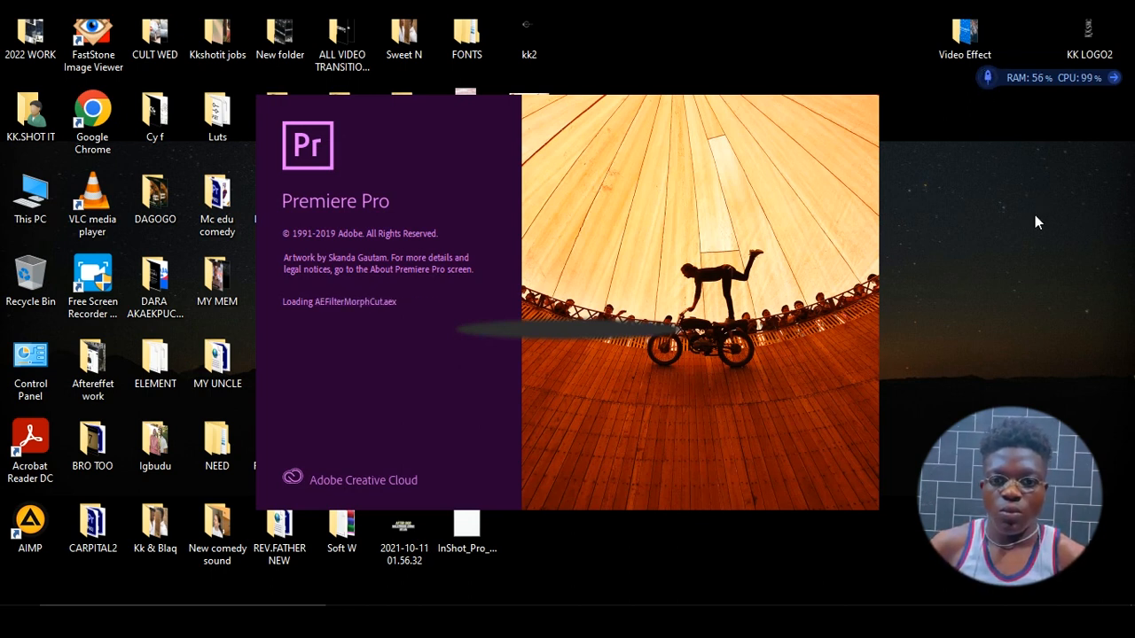
{"action": "mouse_move", "coordinate": [956, 207]}
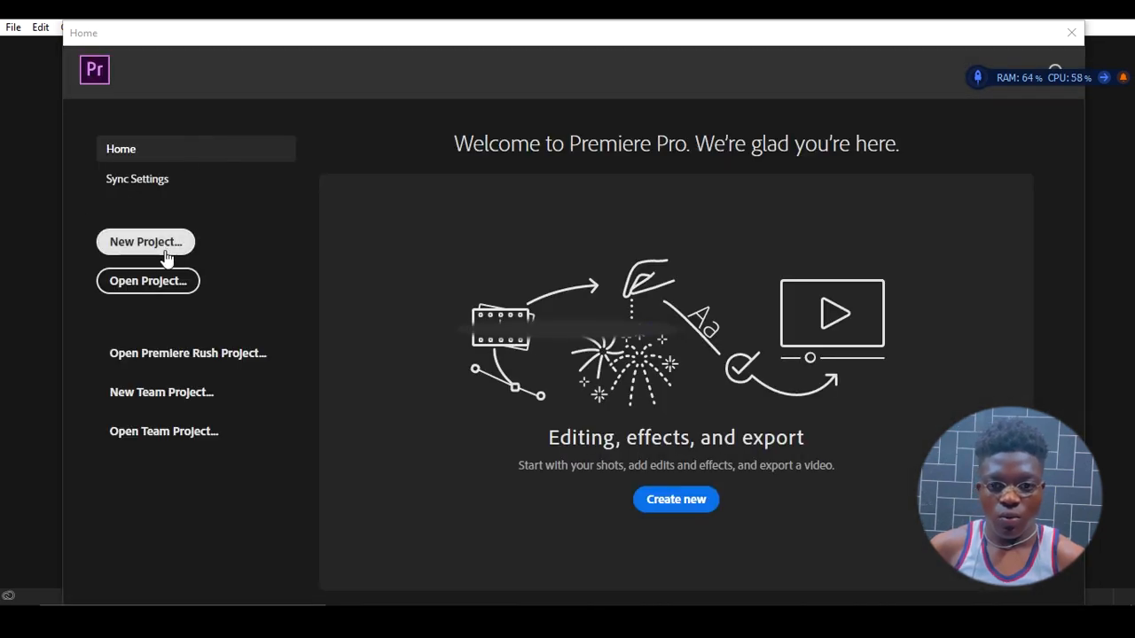
Step: Start a new project and name it 'How to start editing in premiere pro', correcting typos along the way
{"action": "left_click", "coordinate": [146, 241]}
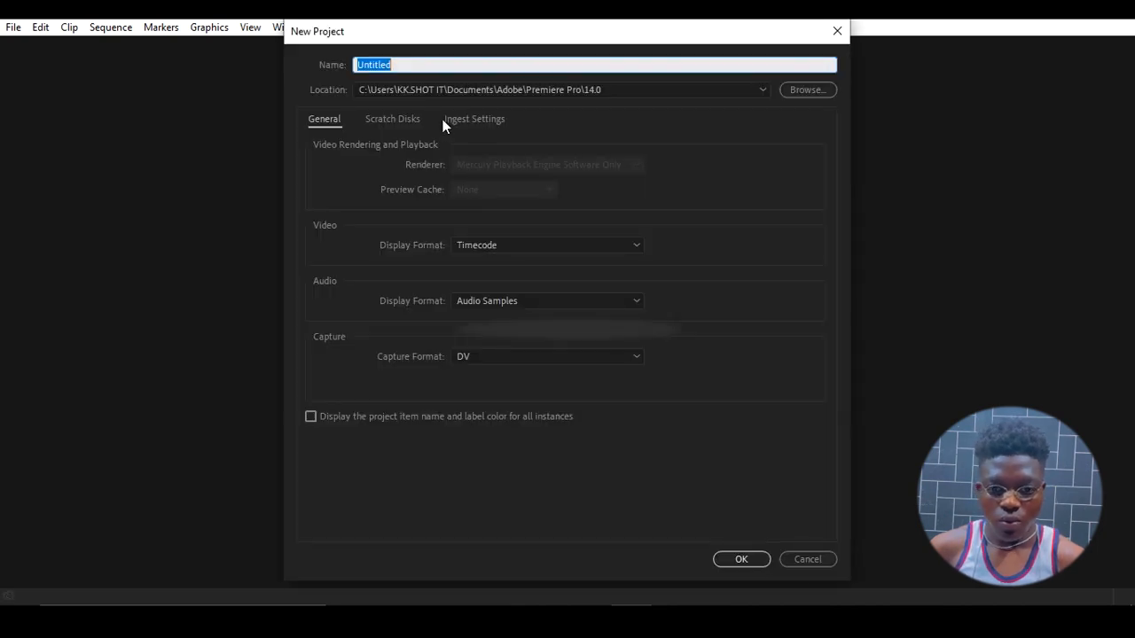
{"action": "type", "text": "How to star"}
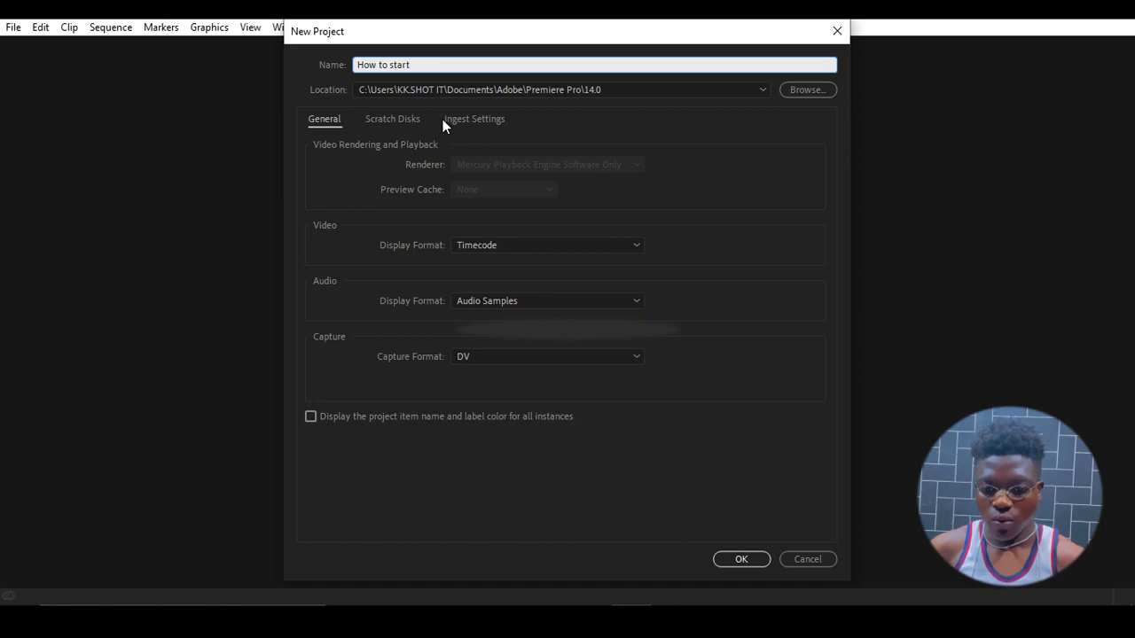
{"action": "type", "text": "to"}
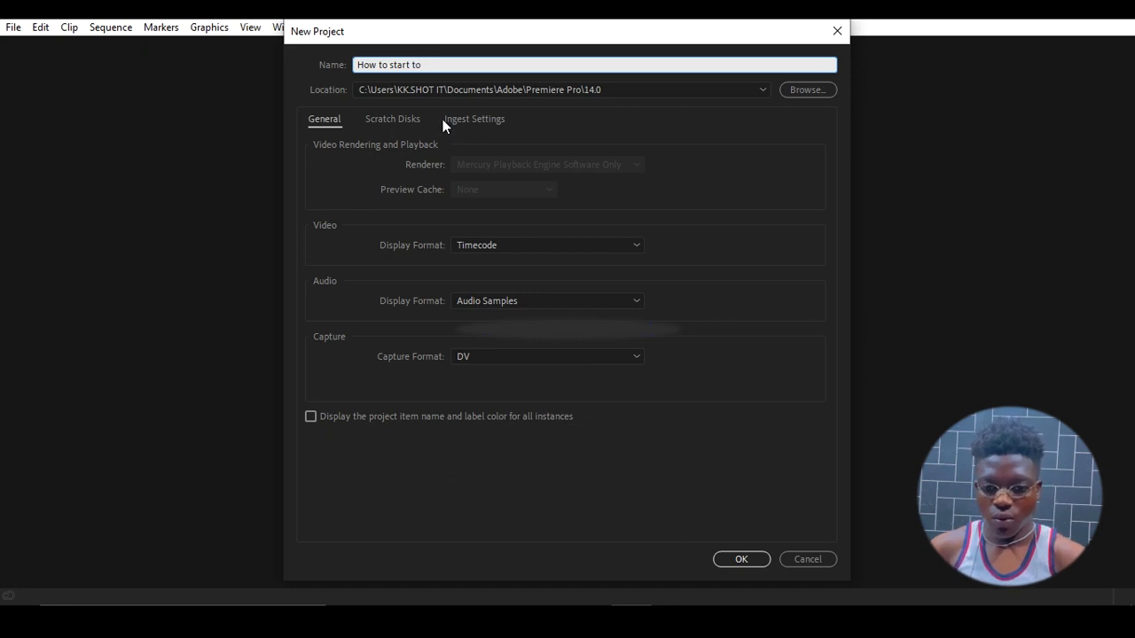
{"action": "key", "text": "backspace"}
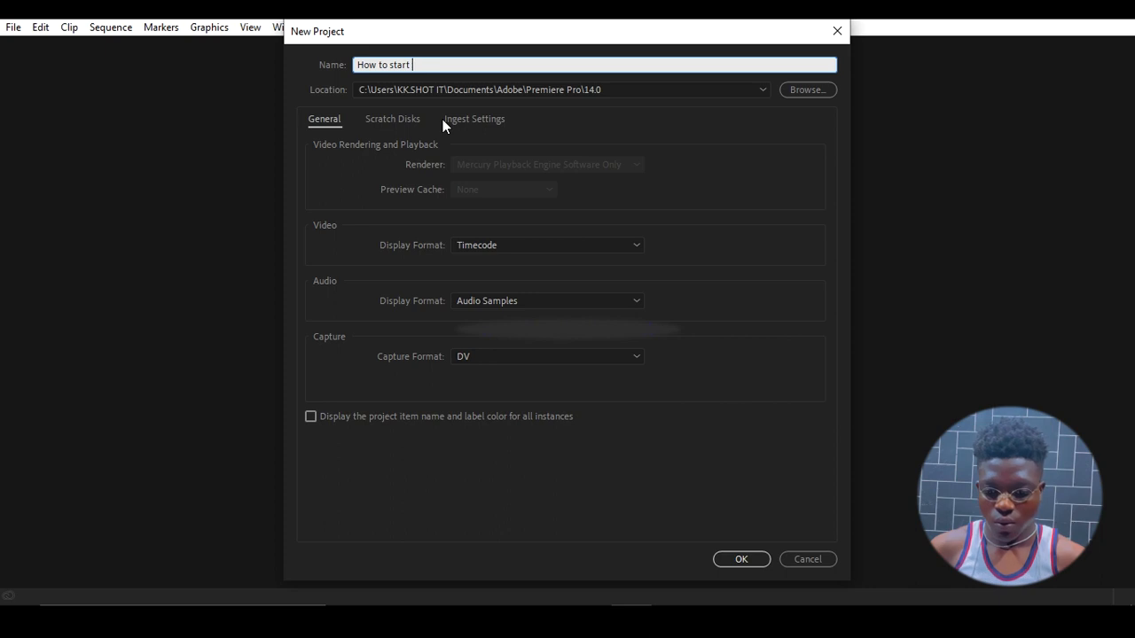
{"action": "type", "text": "editing"}
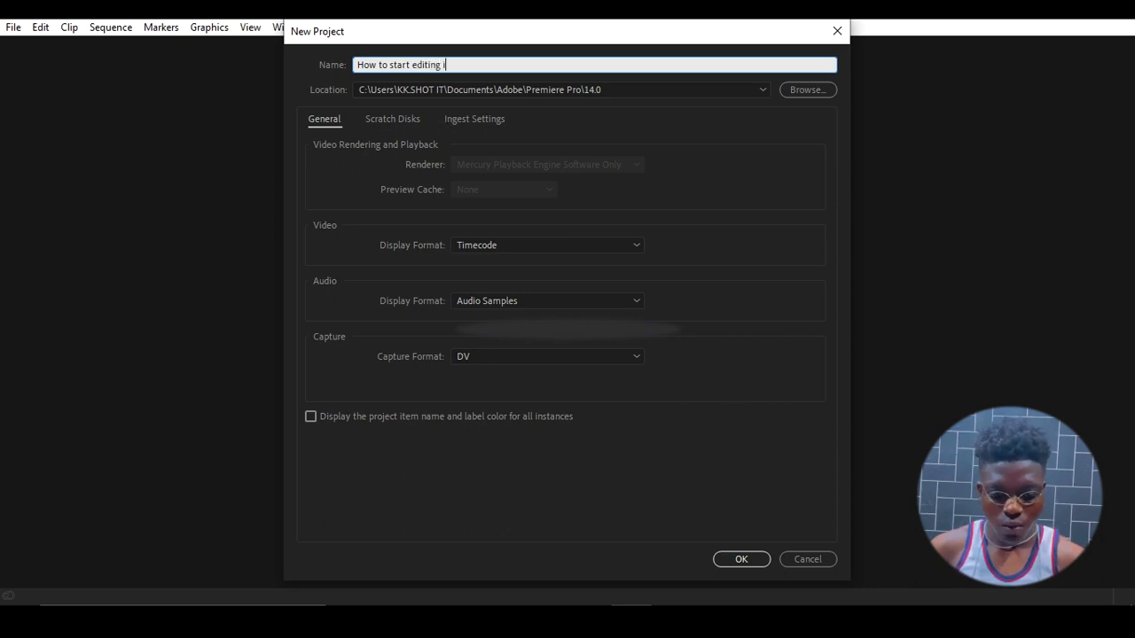
{"action": "type", "text": "n premi"}
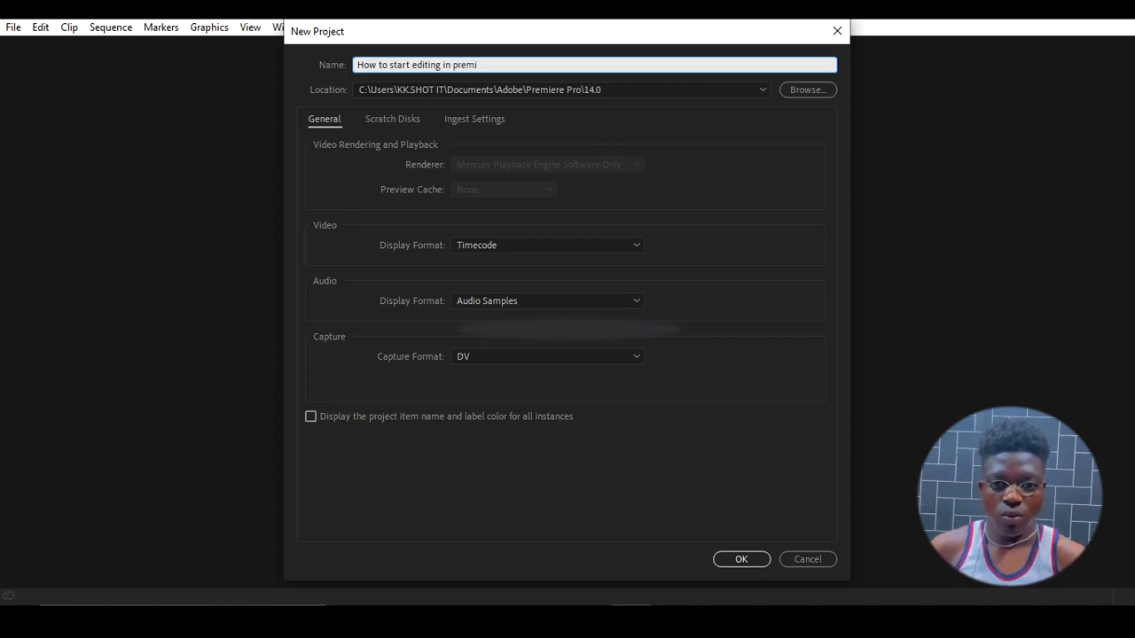
{"action": "type", "text": "ere"}
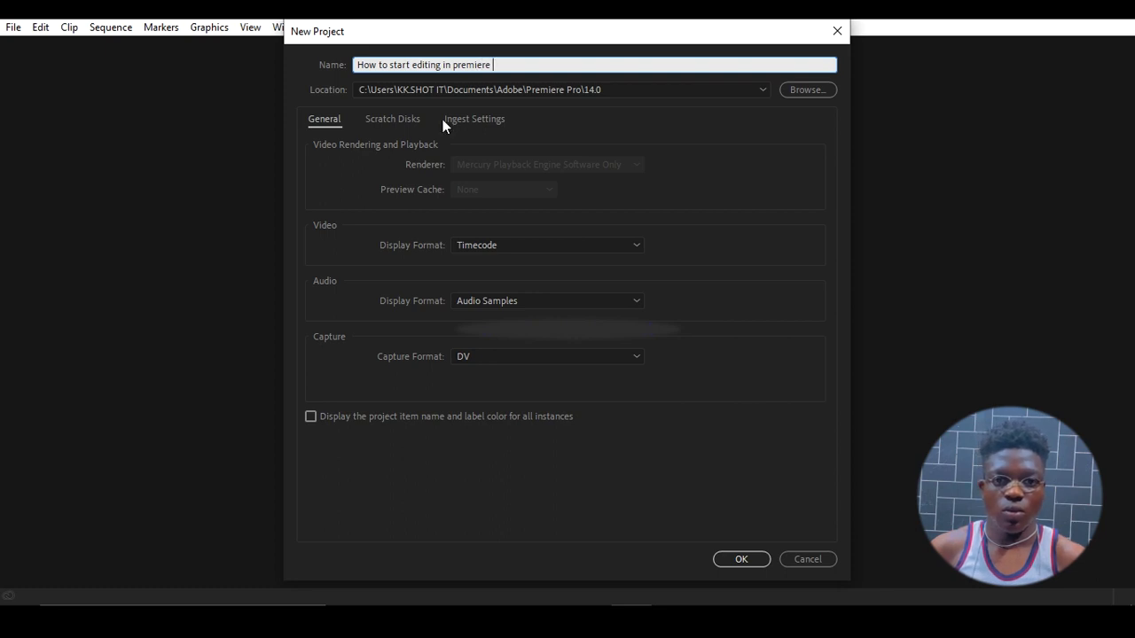
{"action": "type", "text": "pro"}
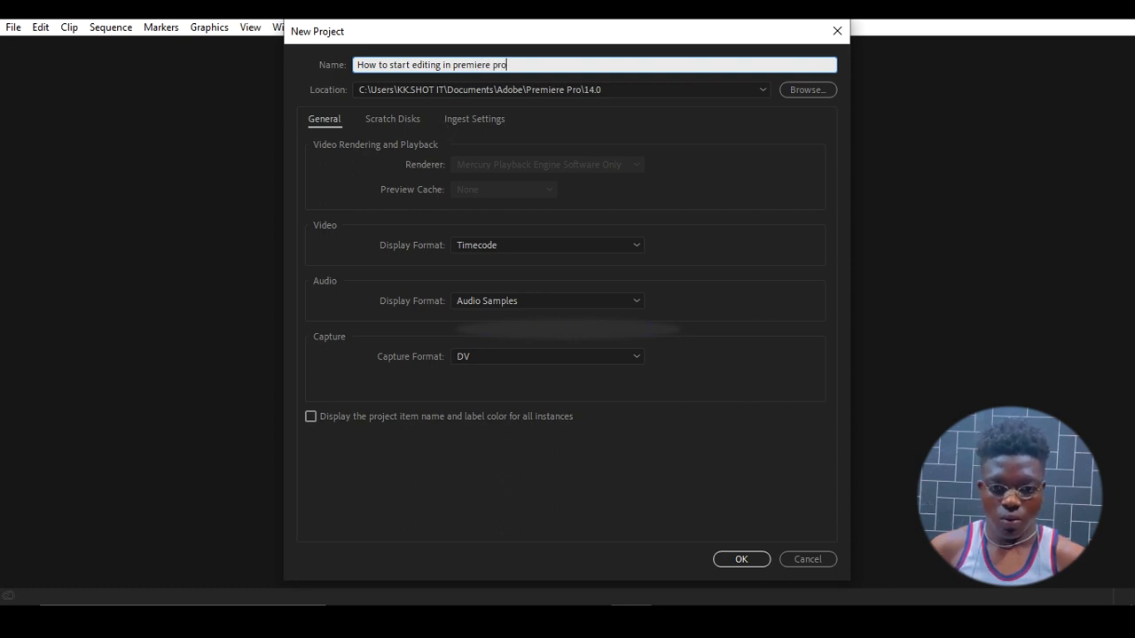
{"action": "type", "text": "0"}
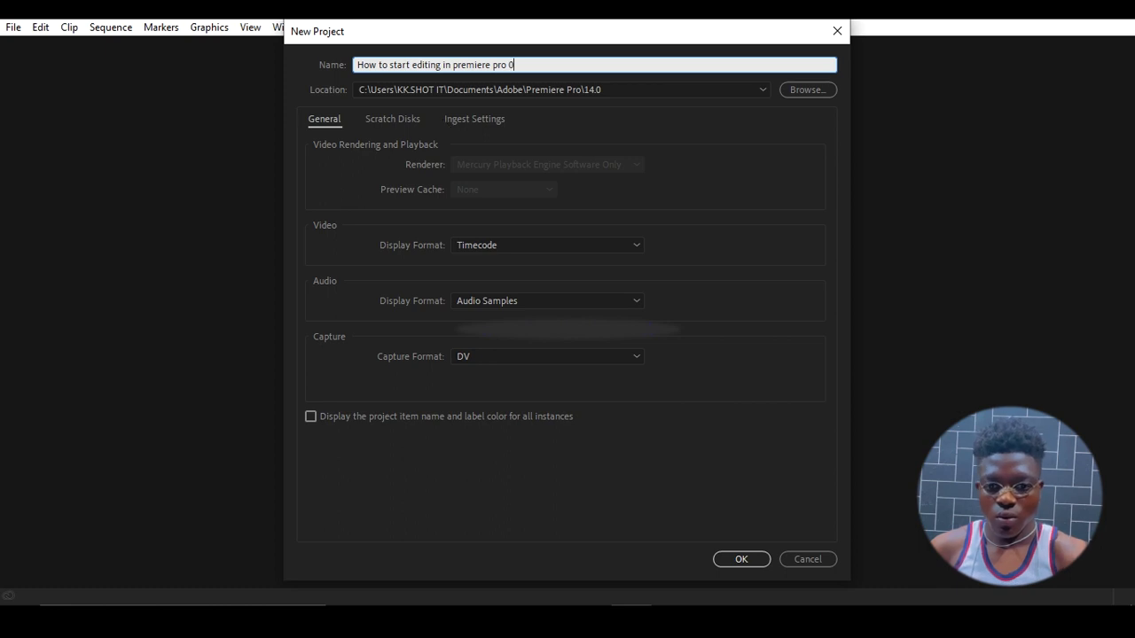
{"action": "key", "text": "Backspace"}
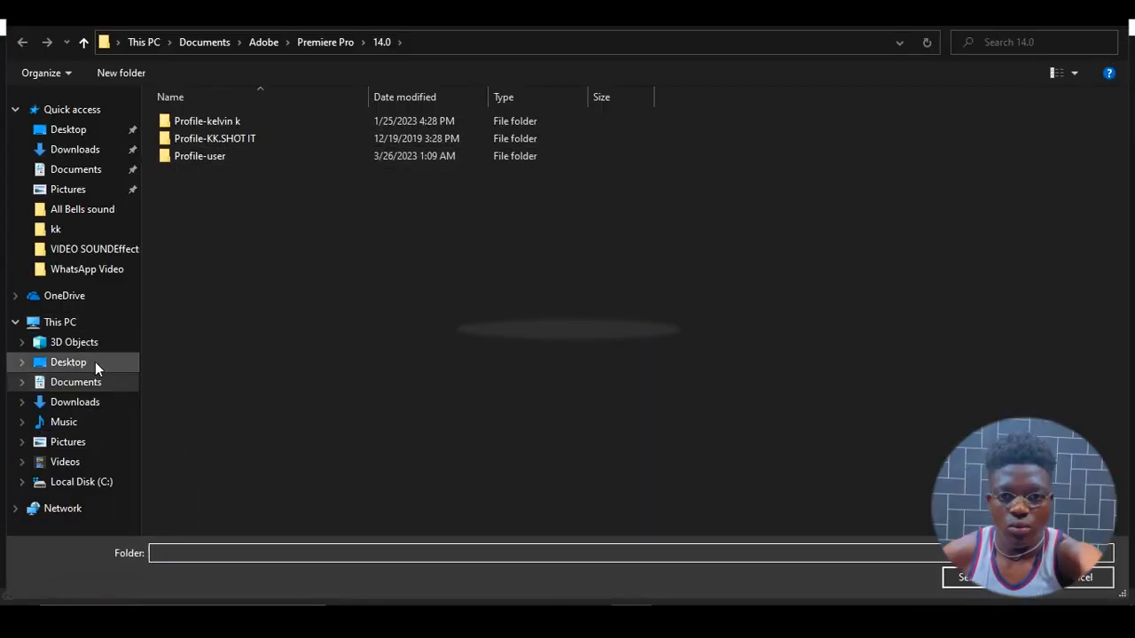
Step: Browse to the Desktop and choose the Kk & Blaq folder as the project's save location
{"action": "left_click", "coordinate": [68, 361]}
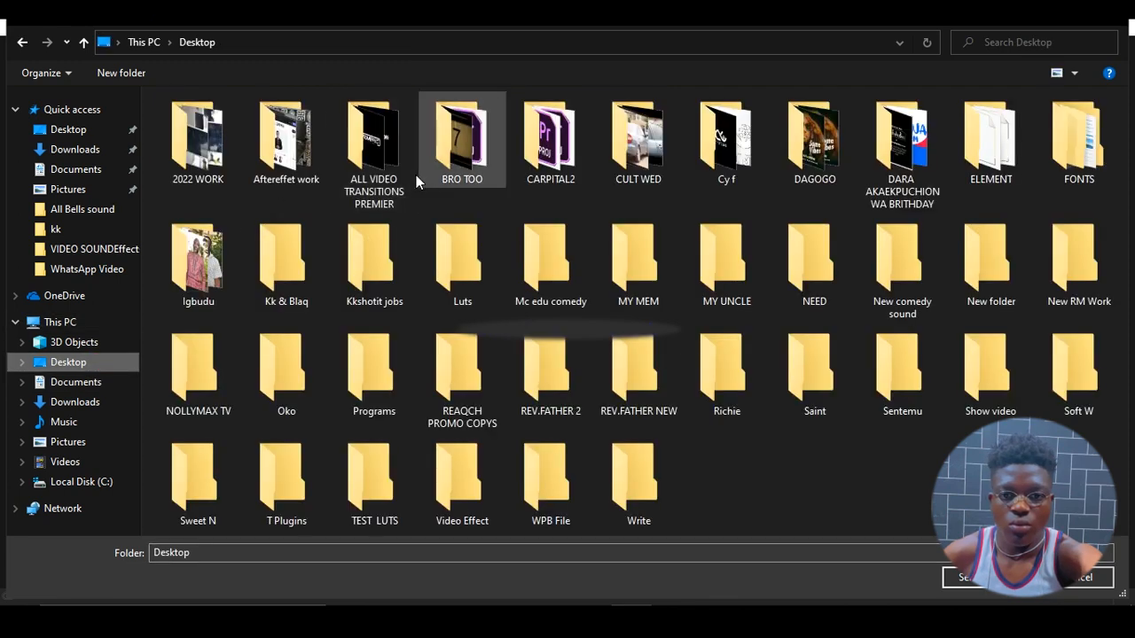
{"action": "left_click", "coordinate": [461, 257]}
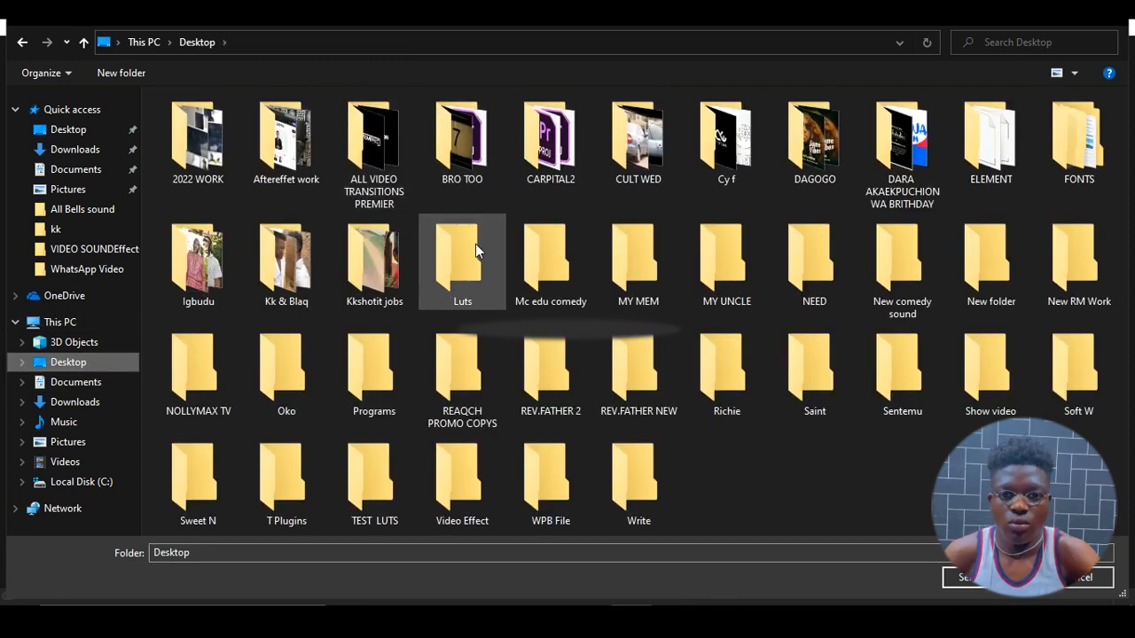
{"action": "left_click", "coordinate": [814, 371]}
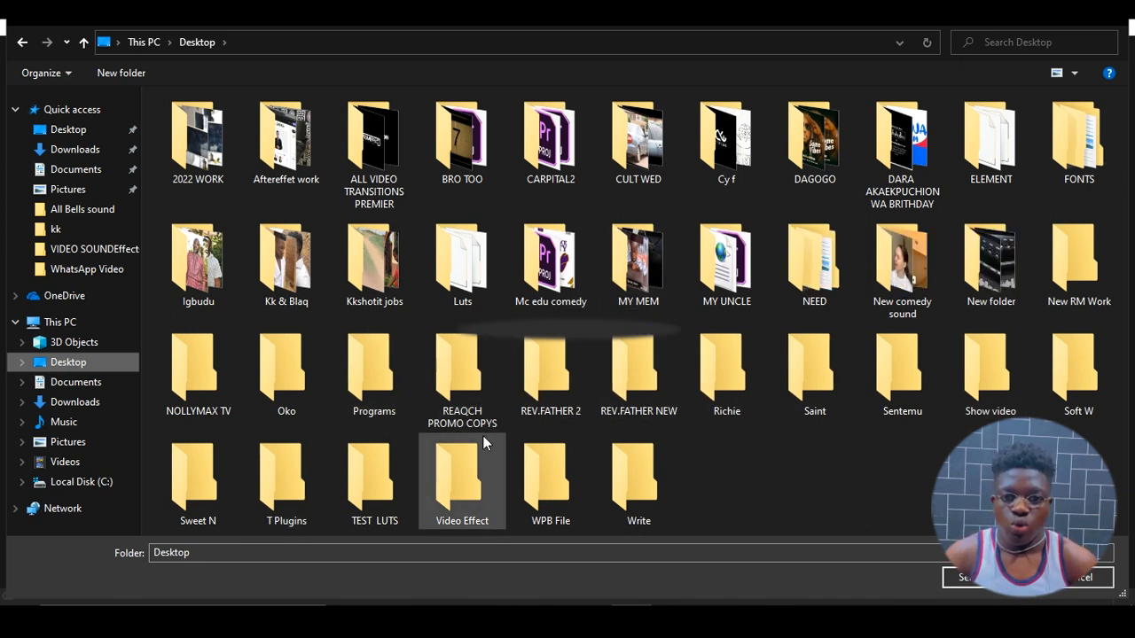
{"action": "left_click", "coordinate": [727, 371]}
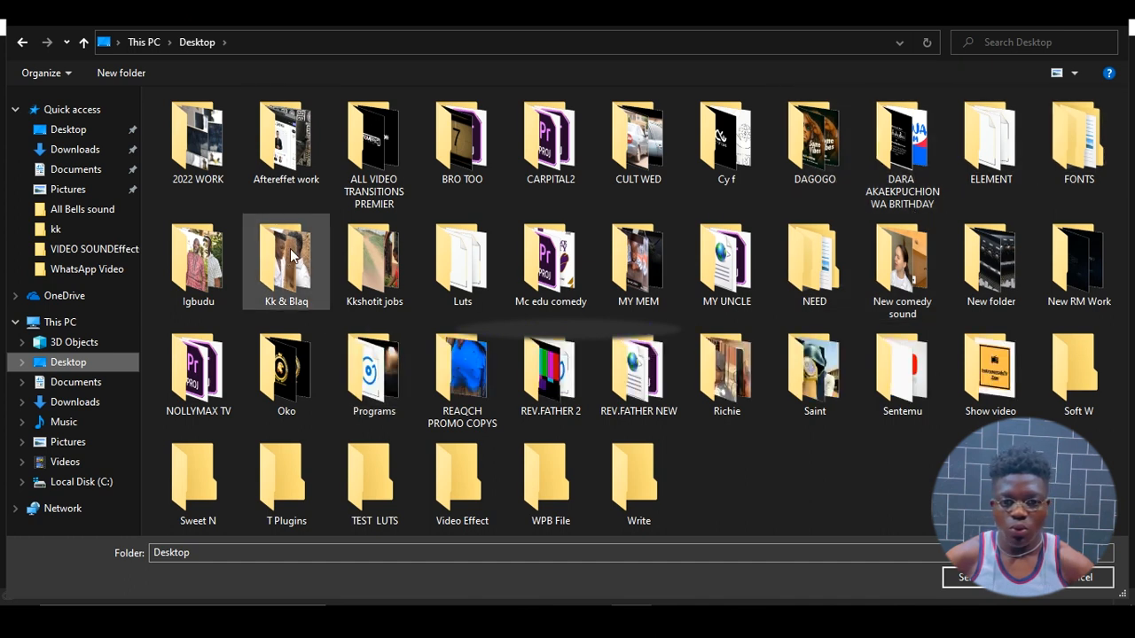
{"action": "left_click", "coordinate": [285, 252]}
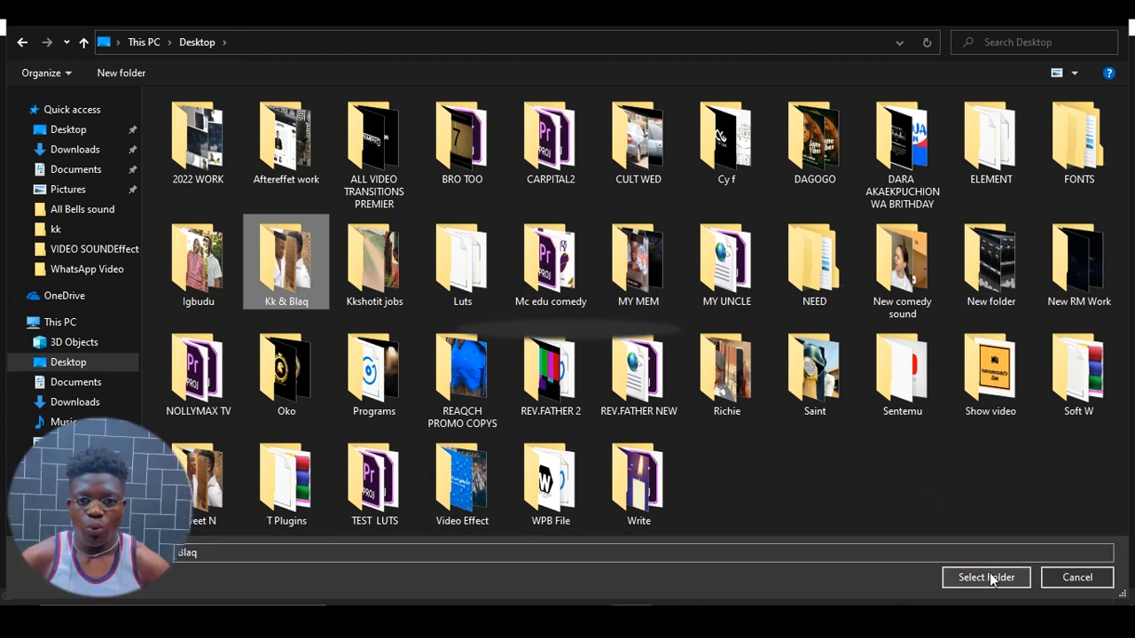
{"action": "left_click", "coordinate": [986, 578]}
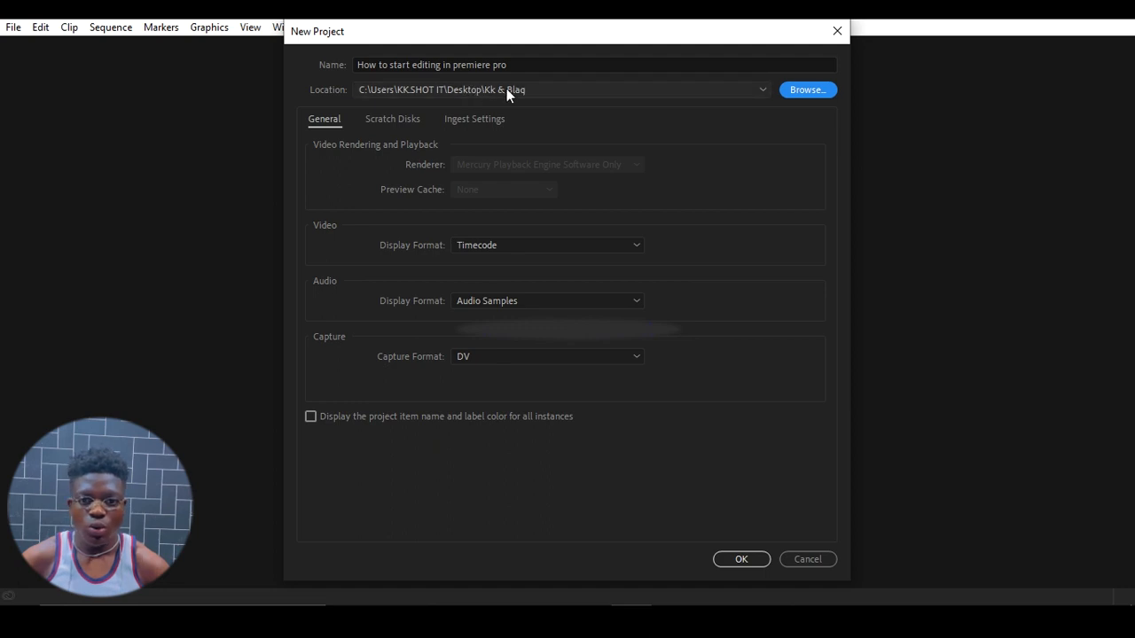
Step: Confirm the New Project dialog to create the project and open its workspace
{"action": "left_click", "coordinate": [742, 558]}
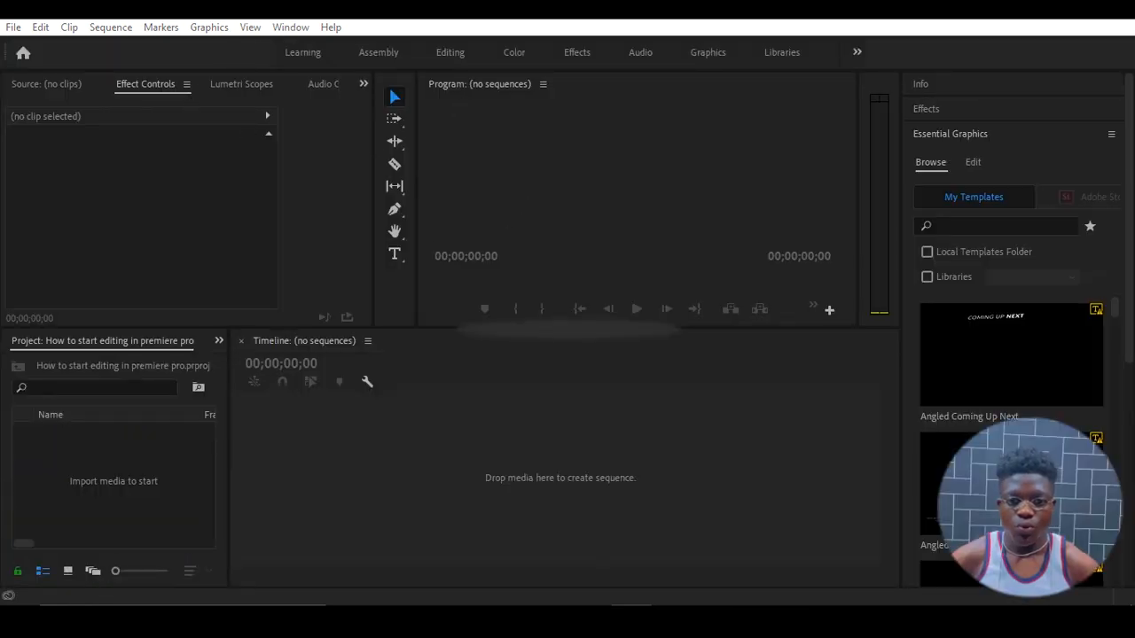
Step: Close the Source monitor panel and rearrange the remaining panel tabs to free up space
{"action": "left_click", "coordinate": [46, 83]}
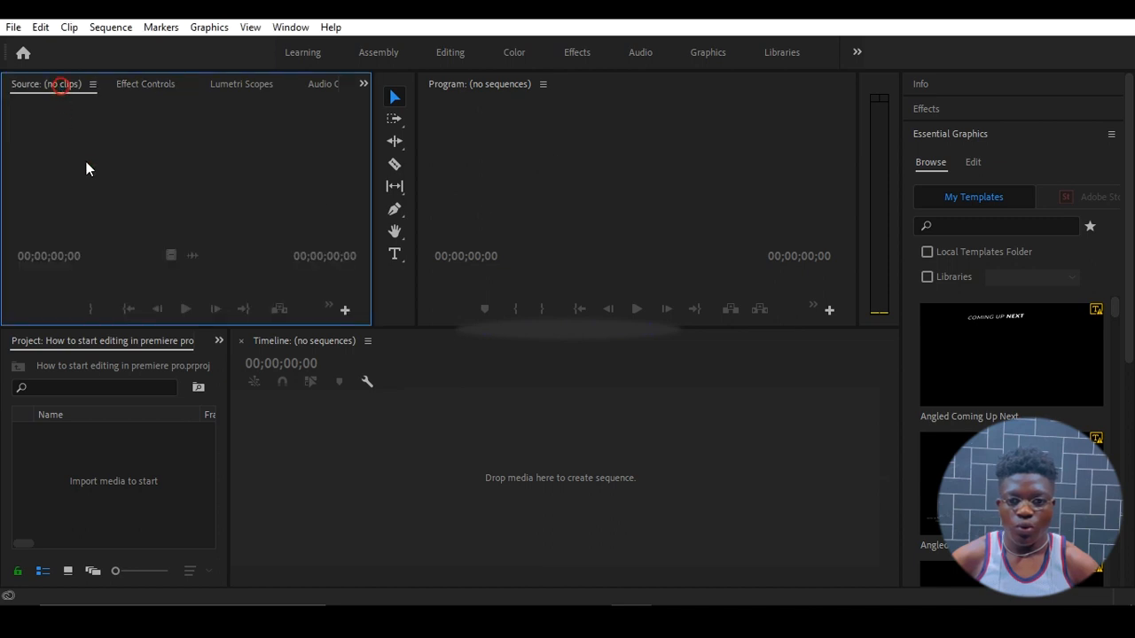
{"action": "left_click", "coordinate": [145, 83]}
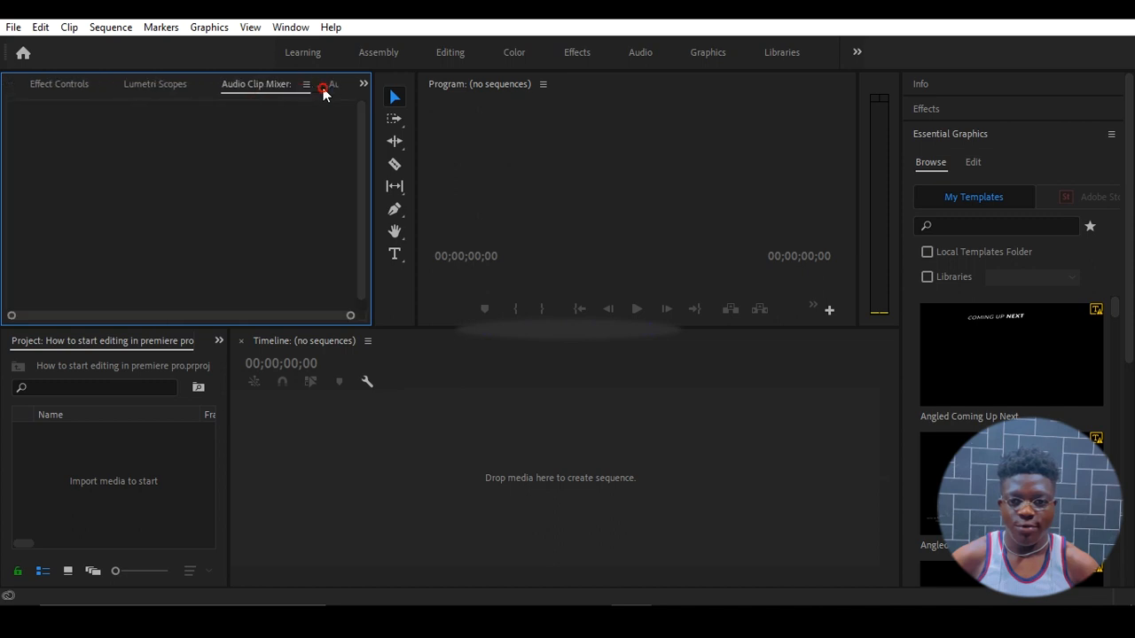
{"action": "left_click", "coordinate": [59, 83]}
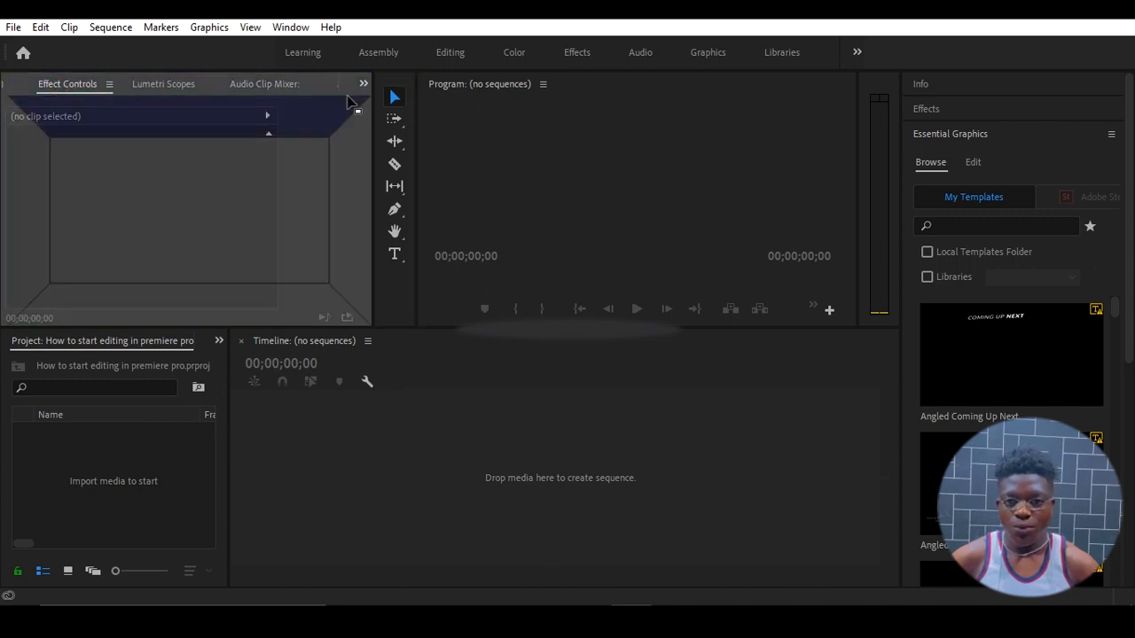
{"action": "left_click", "coordinate": [394, 85]}
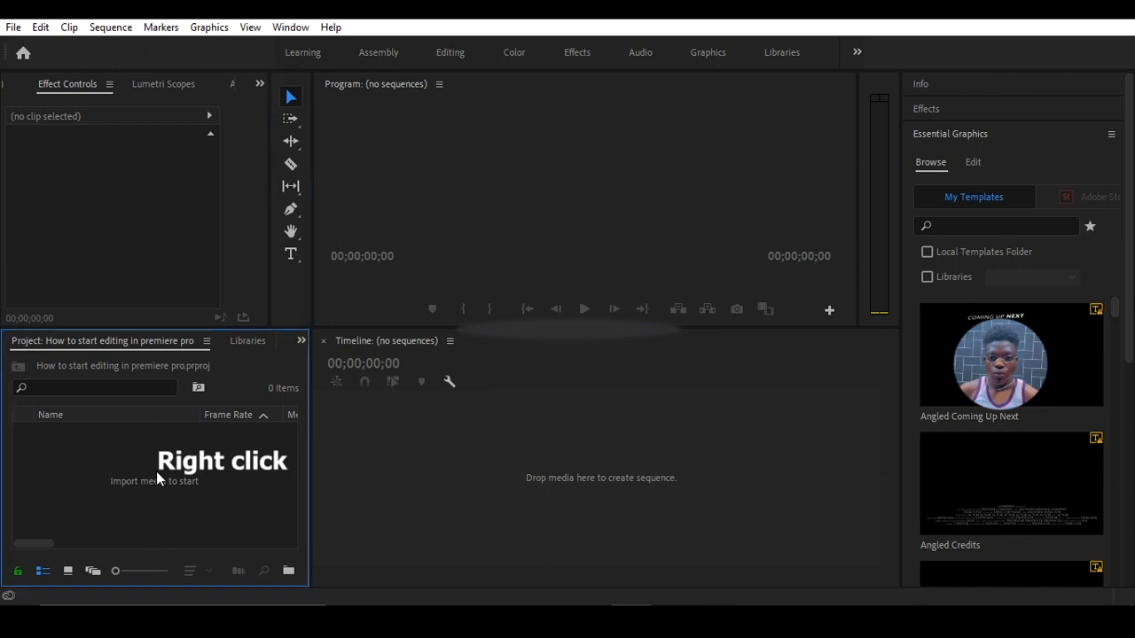
Step: Bring up the Import browser, look through This PC and the Desktop, then cancel without importing
{"action": "right_click", "coordinate": [160, 479]}
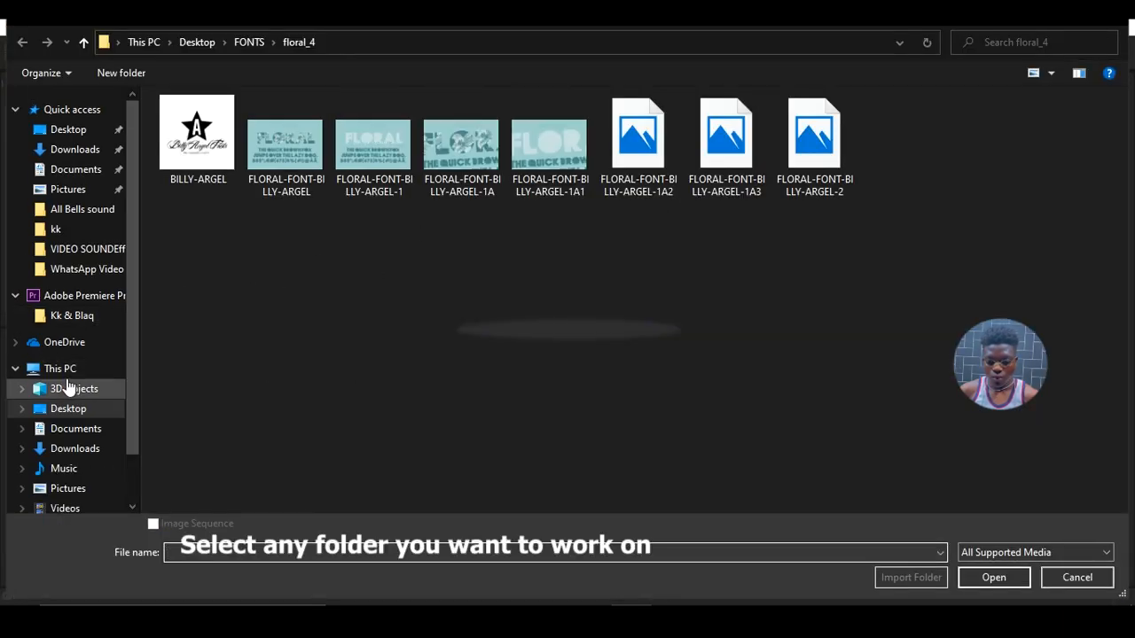
{"action": "left_click", "coordinate": [60, 368]}
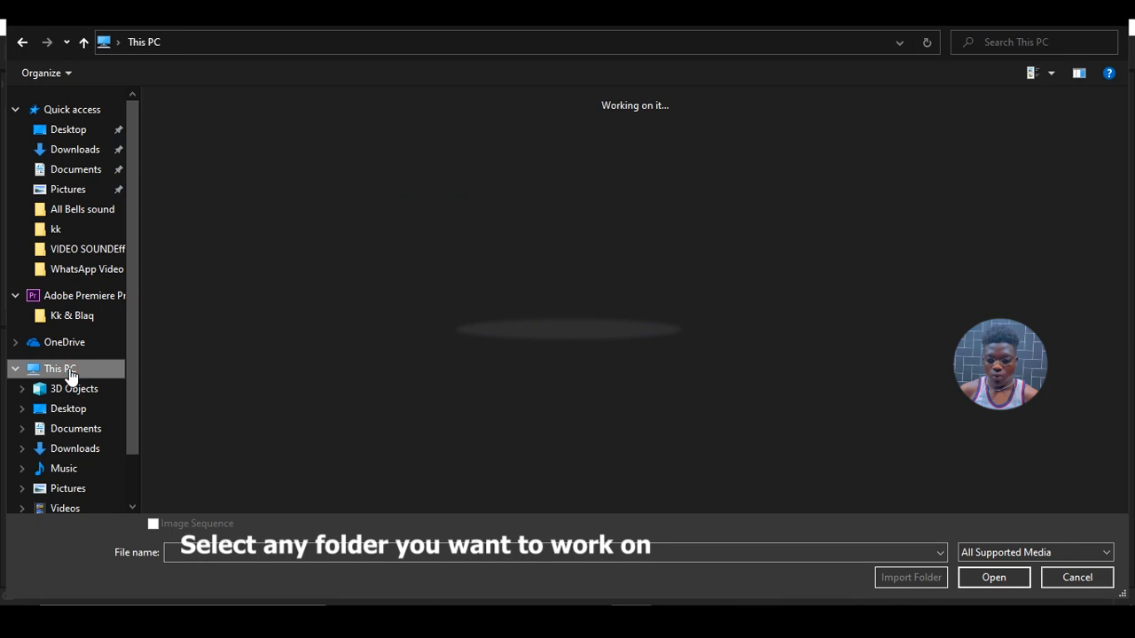
{"action": "left_click", "coordinate": [60, 369]}
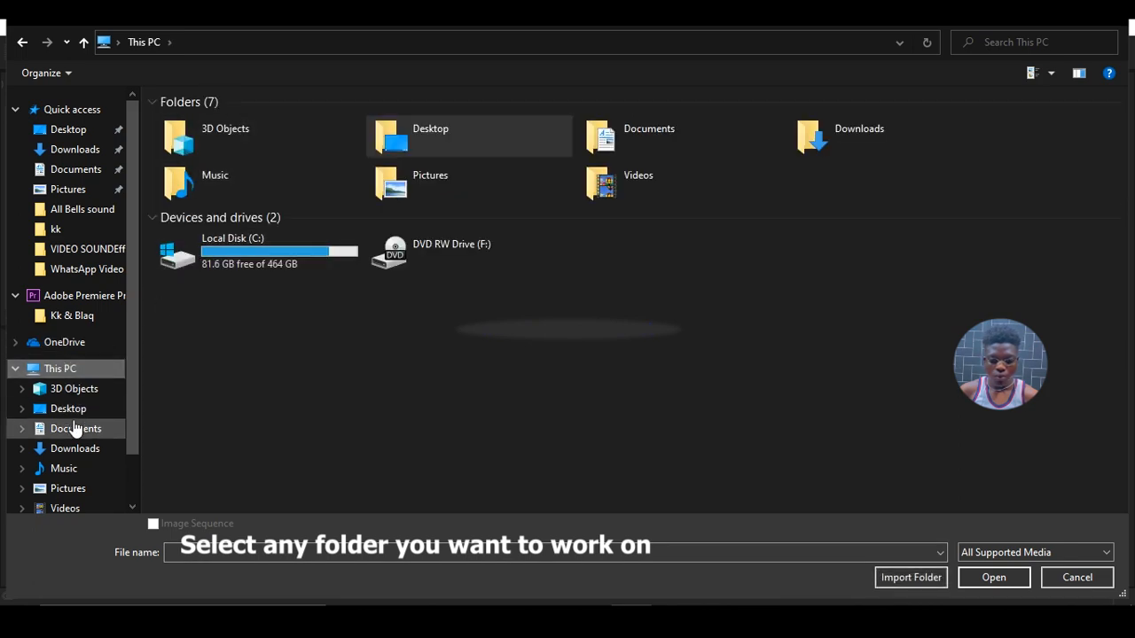
{"action": "double_click", "coordinate": [430, 139]}
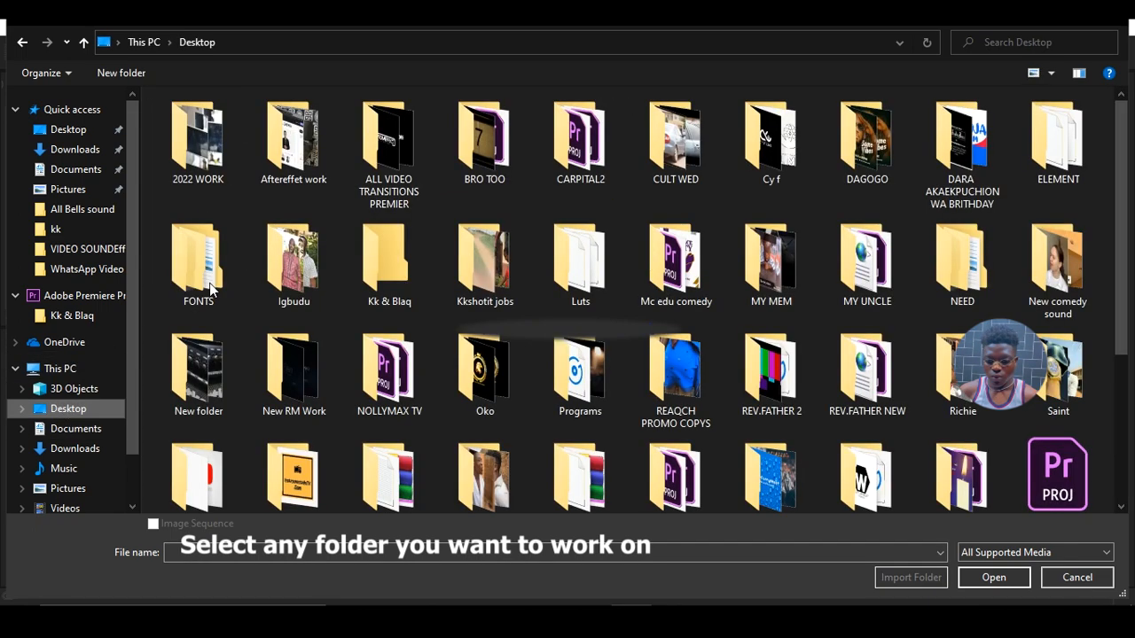
{"action": "left_click", "coordinate": [961, 142]}
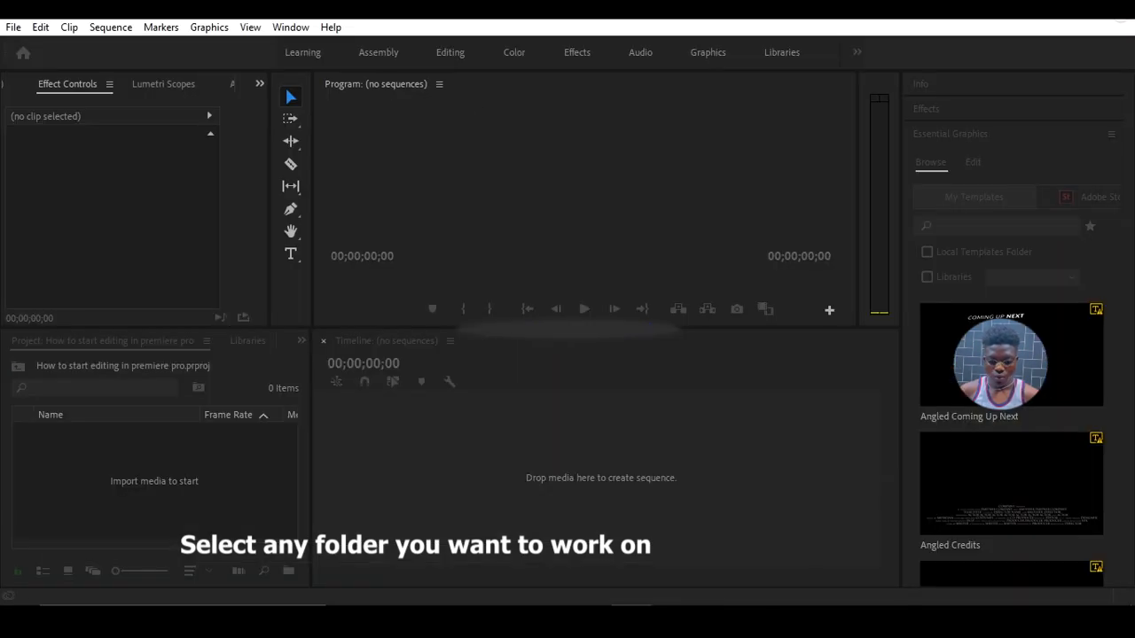
Step: Reopen the Import browser via File > Import and go to the Desktop folders
{"action": "left_click", "coordinate": [14, 27]}
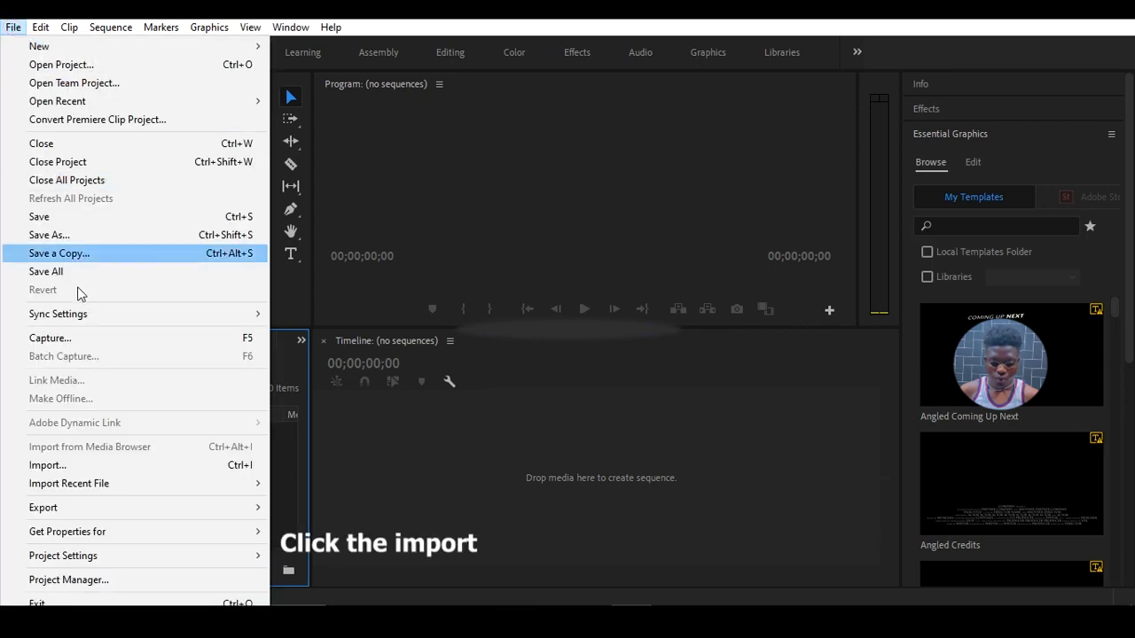
{"action": "mouse_move", "coordinate": [89, 447]}
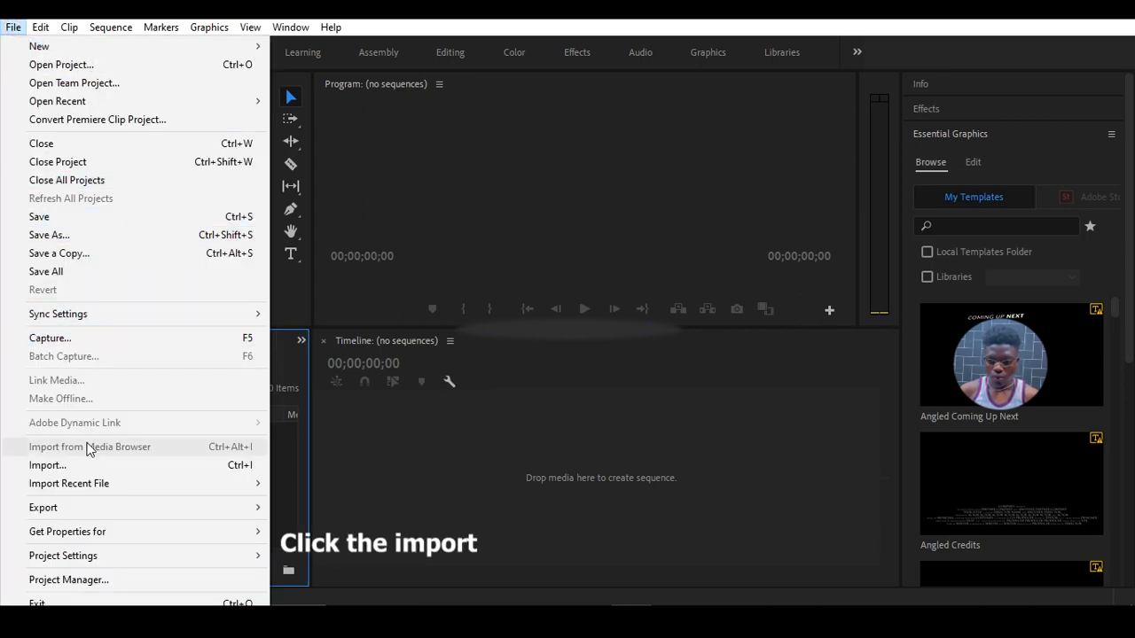
{"action": "mouse_move", "coordinate": [48, 465]}
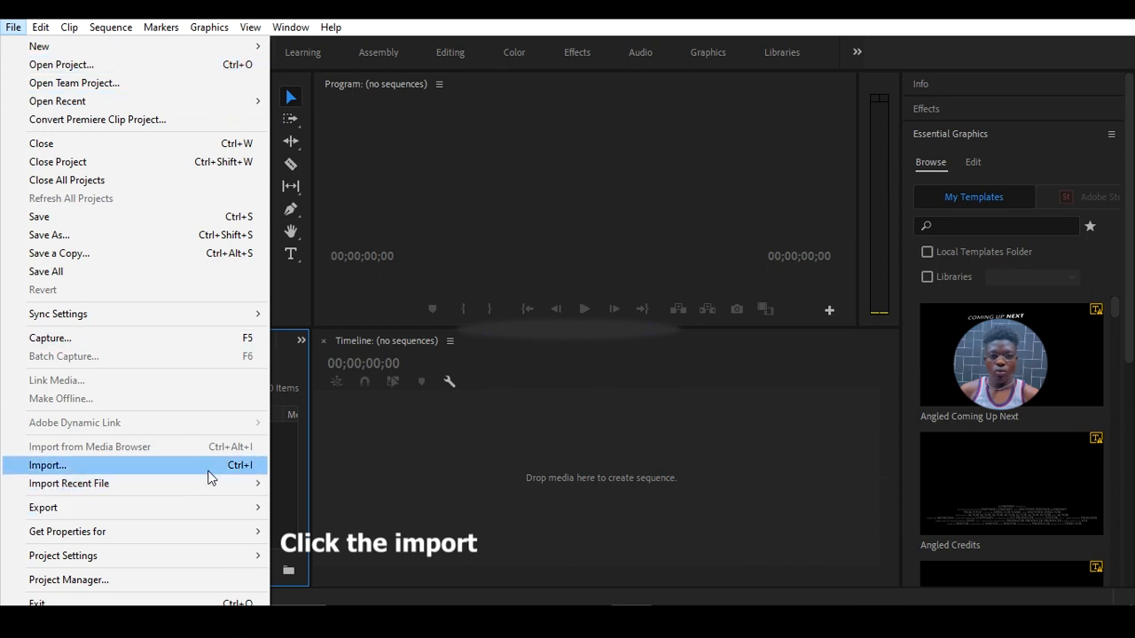
{"action": "left_click", "coordinate": [48, 465]}
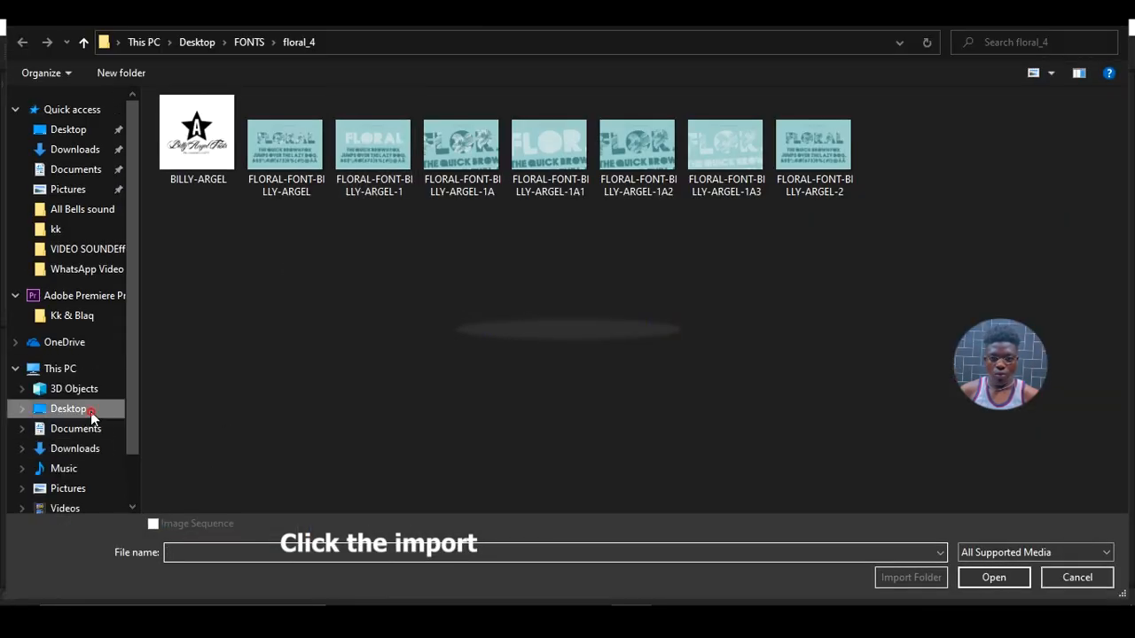
{"action": "left_click", "coordinate": [68, 408]}
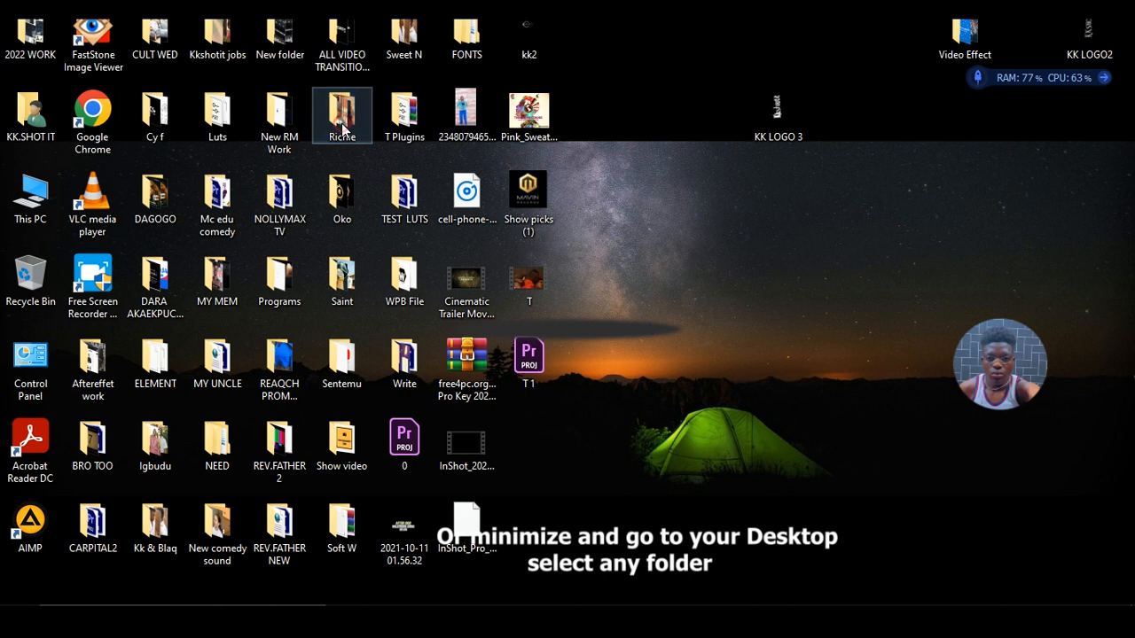
Step: Open the Richie folder on the desktop to view its videos
{"action": "double_click", "coordinate": [341, 115]}
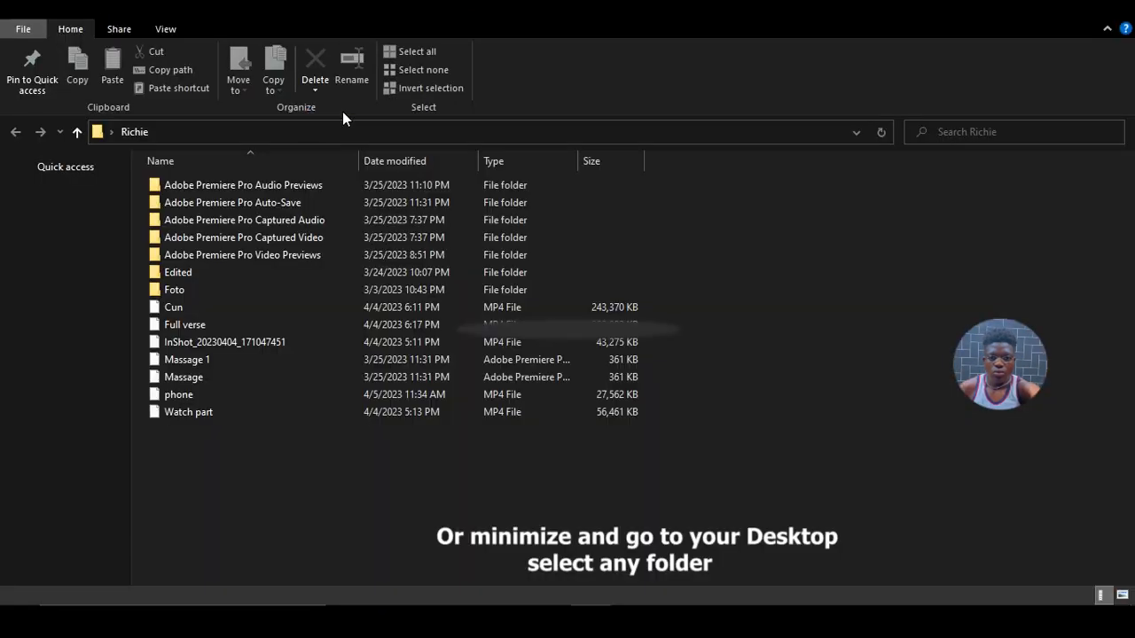
{"action": "left_click", "coordinate": [188, 411]}
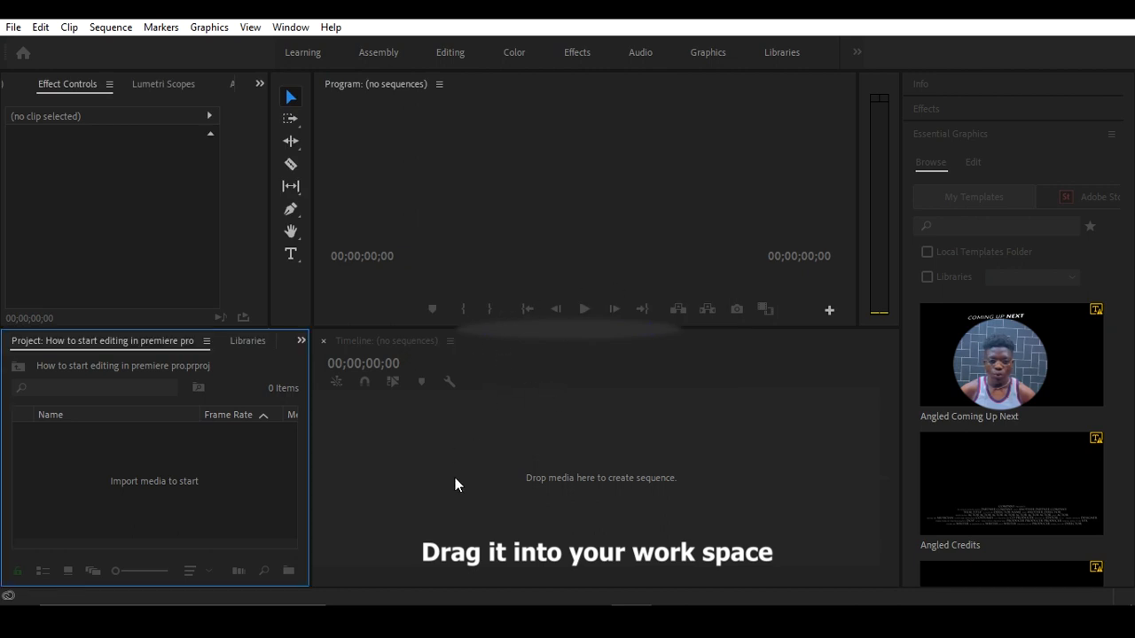
{"action": "mouse_move", "coordinate": [460, 476]}
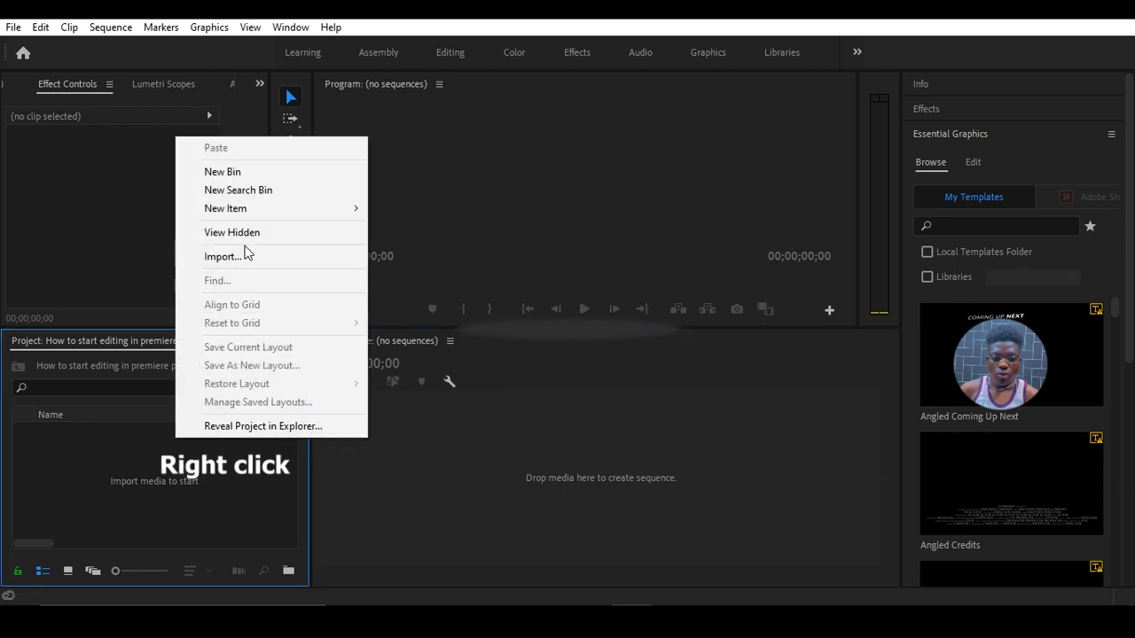
Step: Import the Magnito_-_Run_O Official_Video clip from Desktop > Saint into the Project panel
{"action": "left_click", "coordinate": [224, 256]}
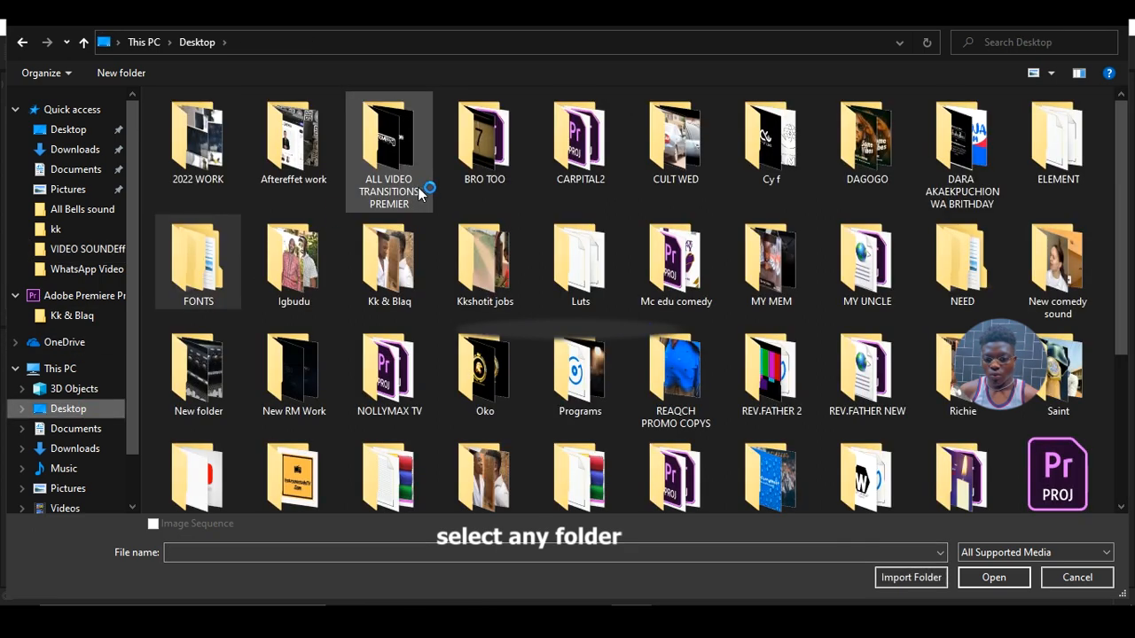
{"action": "left_click", "coordinate": [388, 364]}
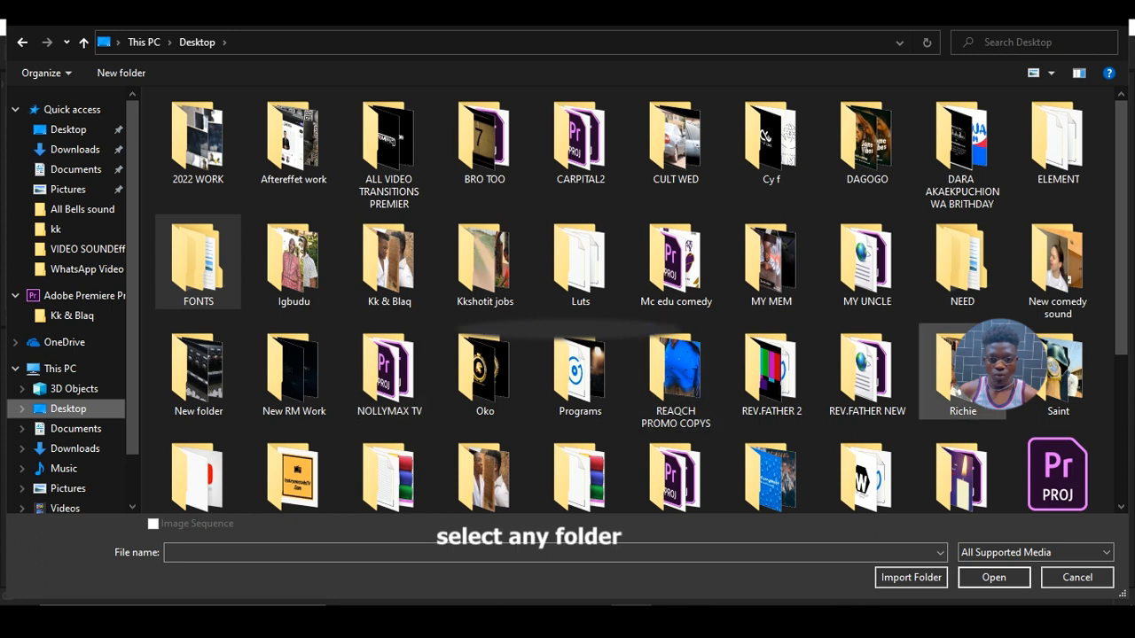
{"action": "double_click", "coordinate": [961, 363]}
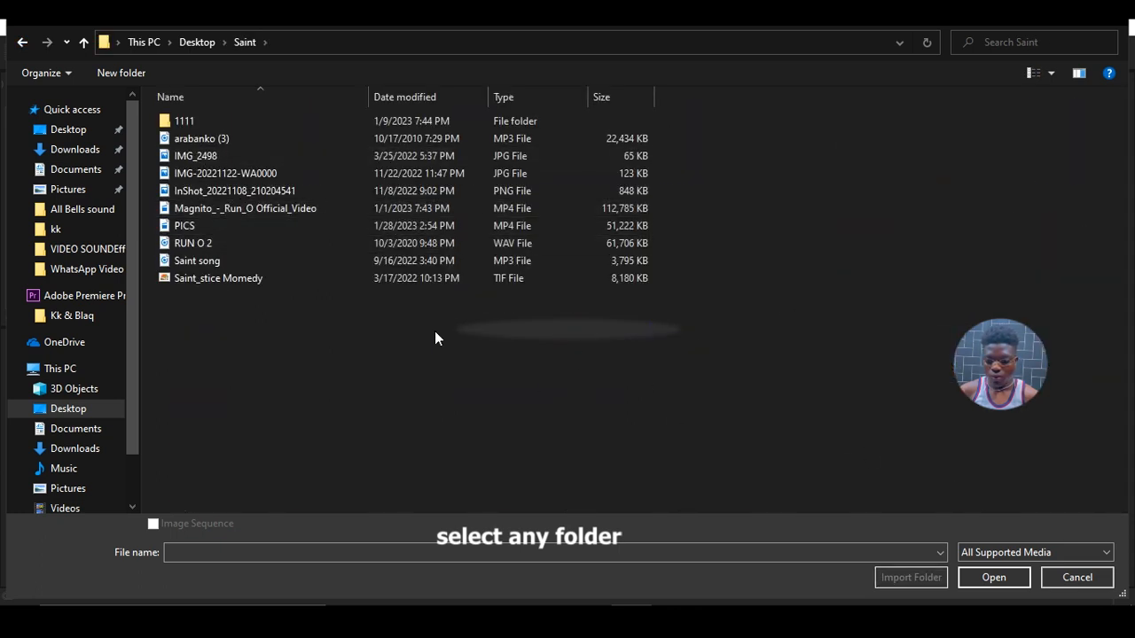
{"action": "left_click", "coordinate": [266, 209]}
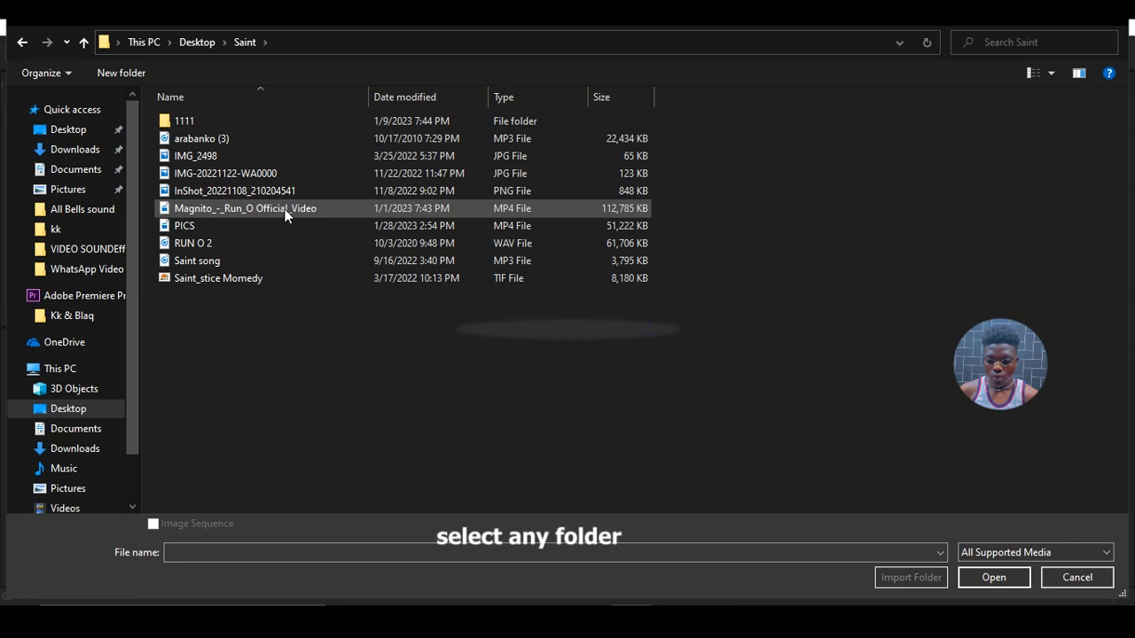
{"action": "left_click", "coordinate": [244, 207]}
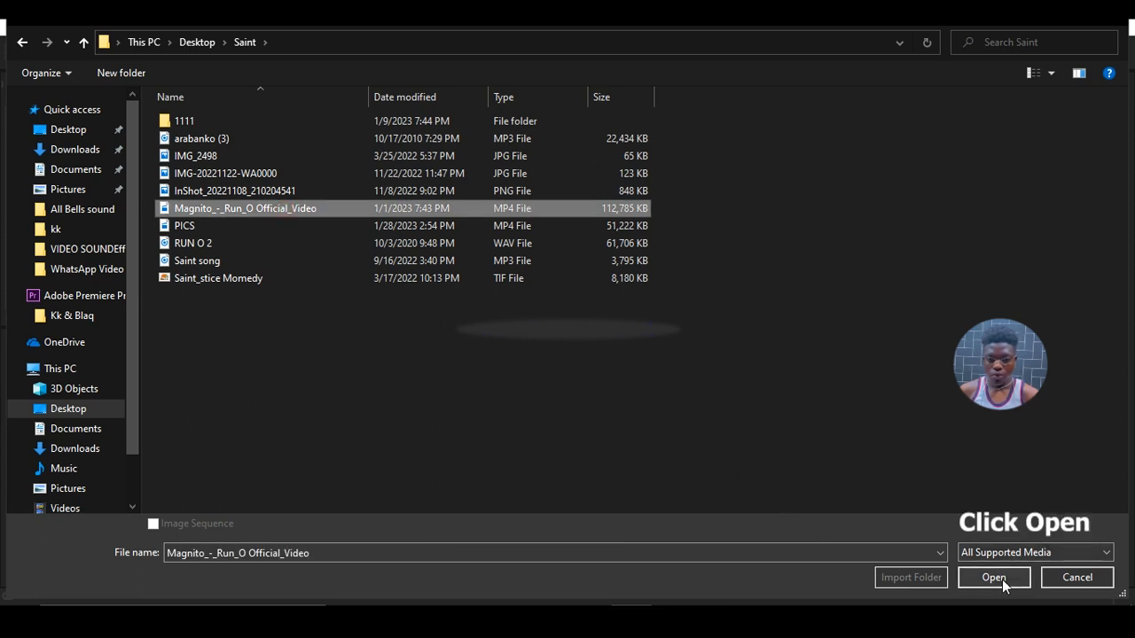
{"action": "left_click", "coordinate": [993, 578]}
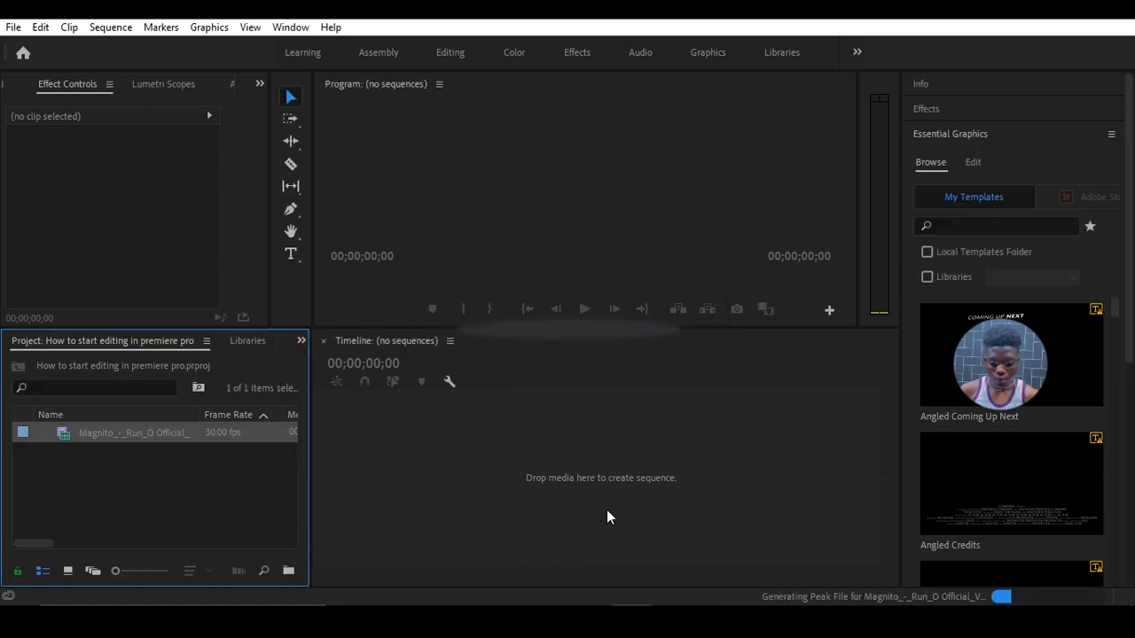
{"action": "mouse_move", "coordinate": [842, 585]}
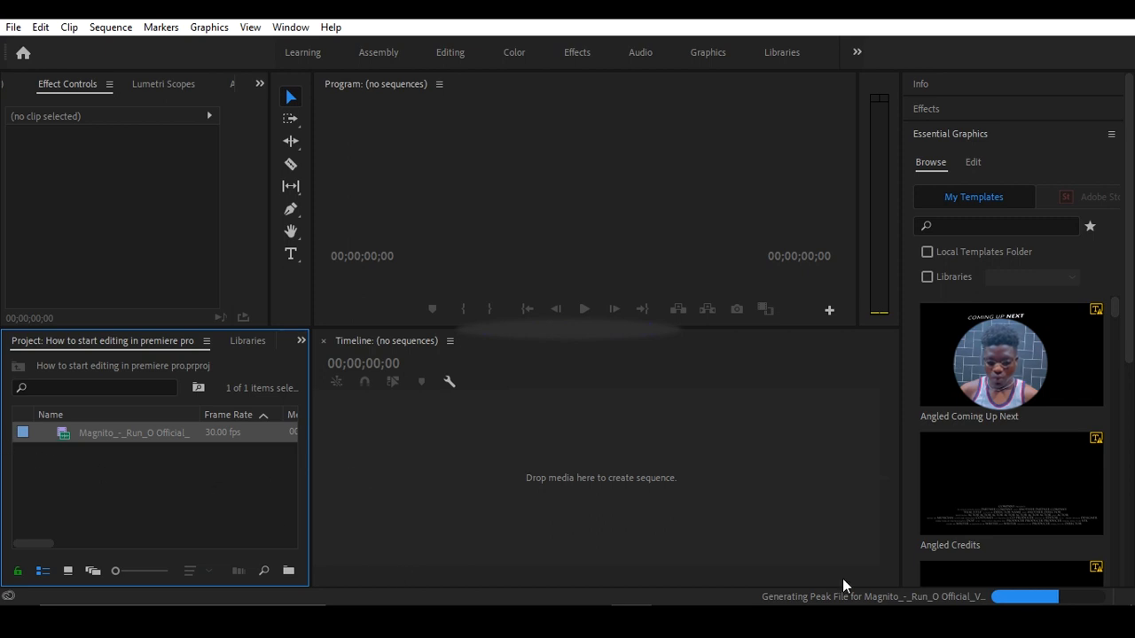
{"action": "mouse_move", "coordinate": [1080, 601]}
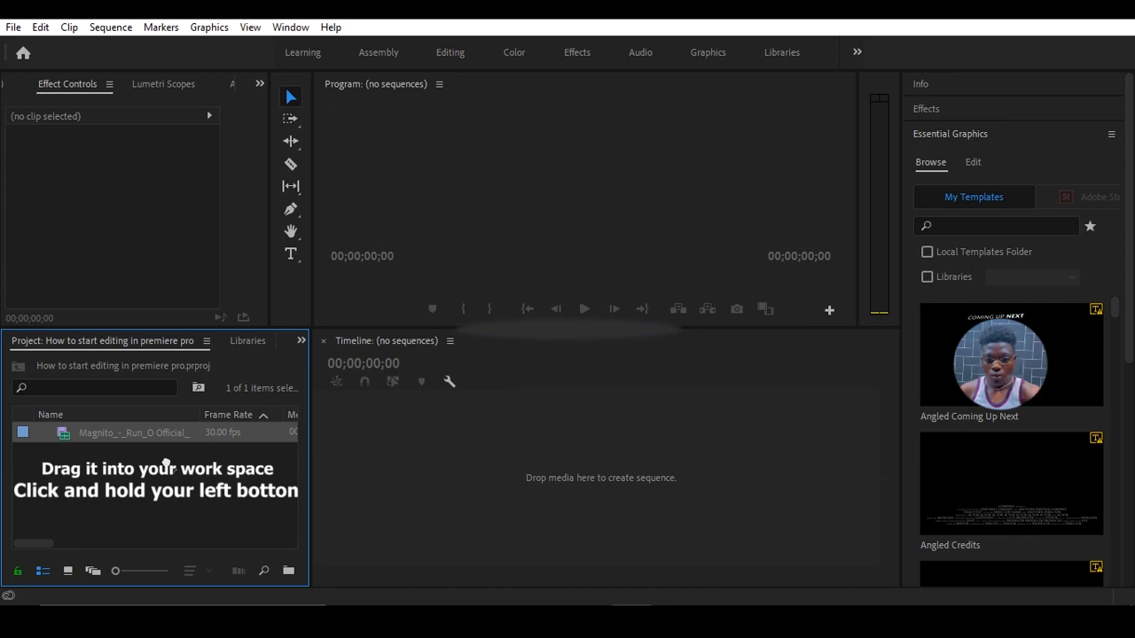
Step: Drag the imported clip onto the Timeline to create a new sequence, then select it again in the Project panel
{"action": "left_click_drag", "start_coordinate": [133, 433], "coordinate": [603, 464]}
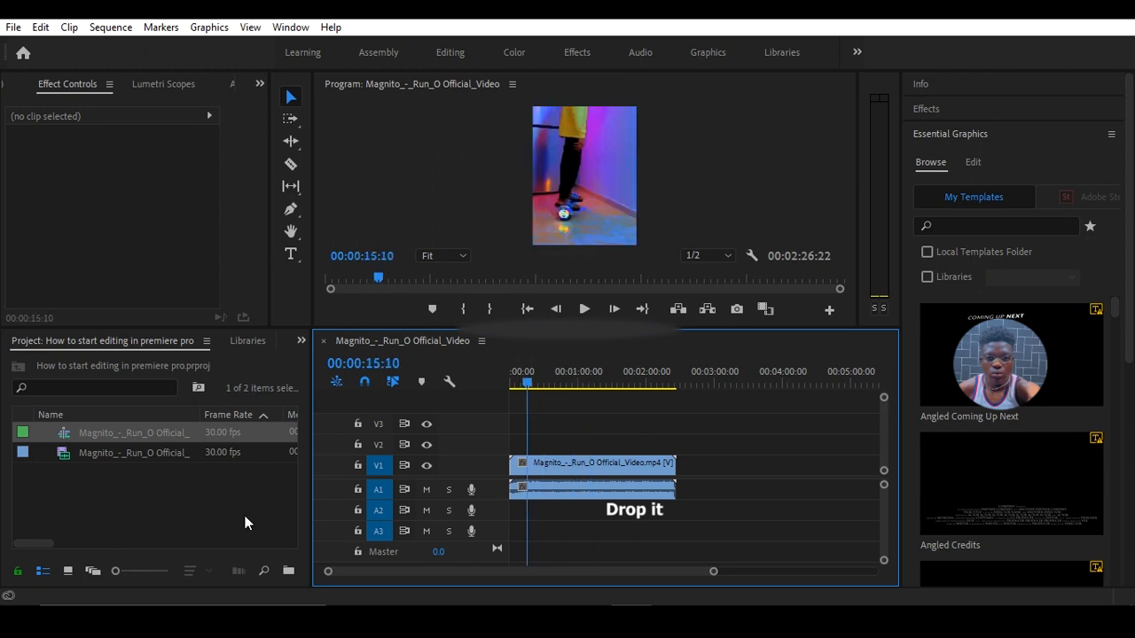
{"action": "left_click", "coordinate": [133, 433]}
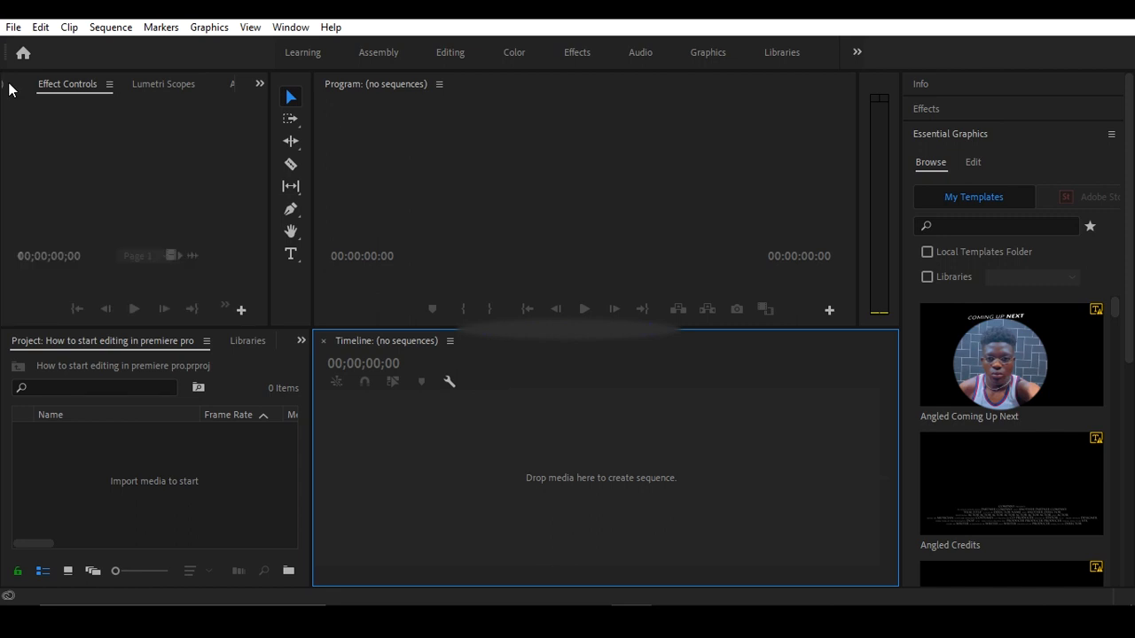
Step: Import Magnito_-_Run_O Official_Video from the Saint folder via File > Import into the Project panel
{"action": "left_click", "coordinate": [14, 26]}
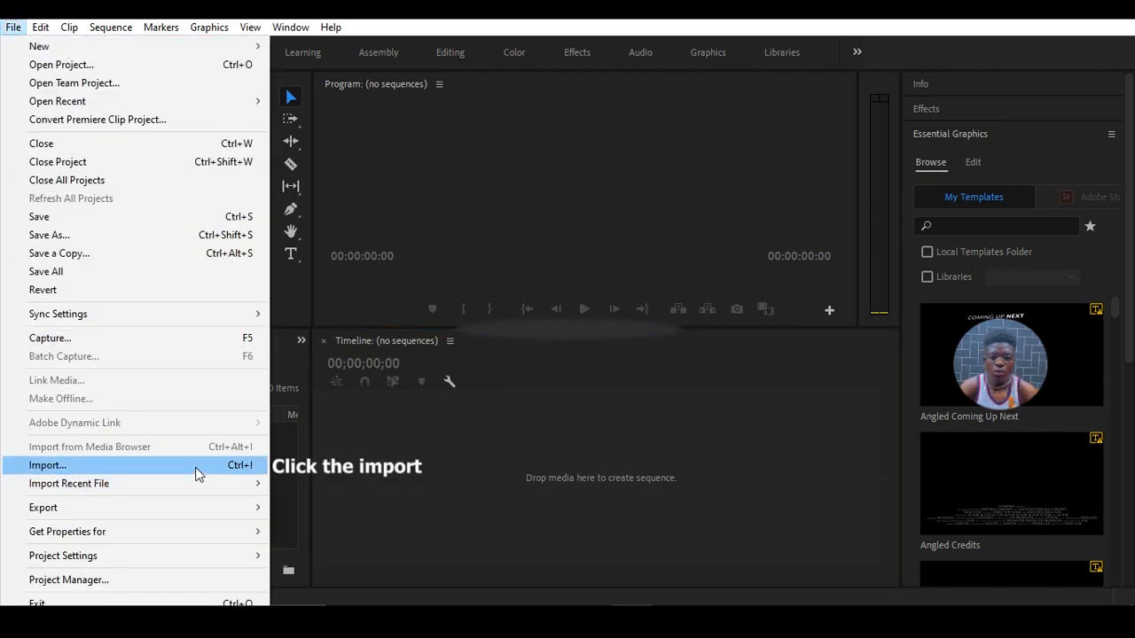
{"action": "left_click", "coordinate": [46, 465]}
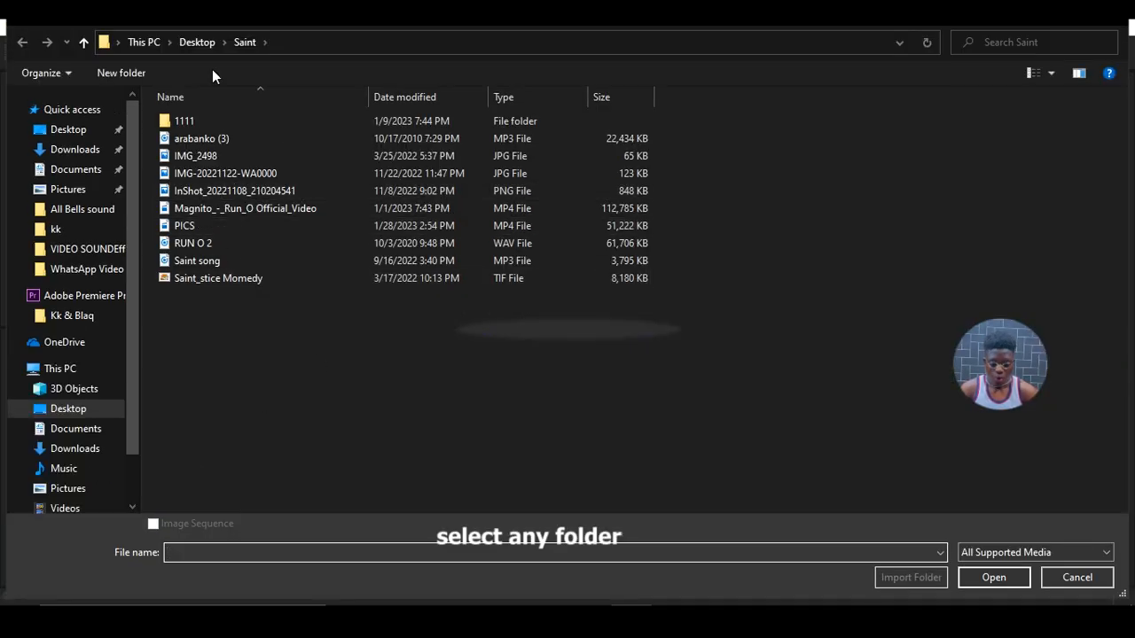
{"action": "left_click", "coordinate": [245, 207]}
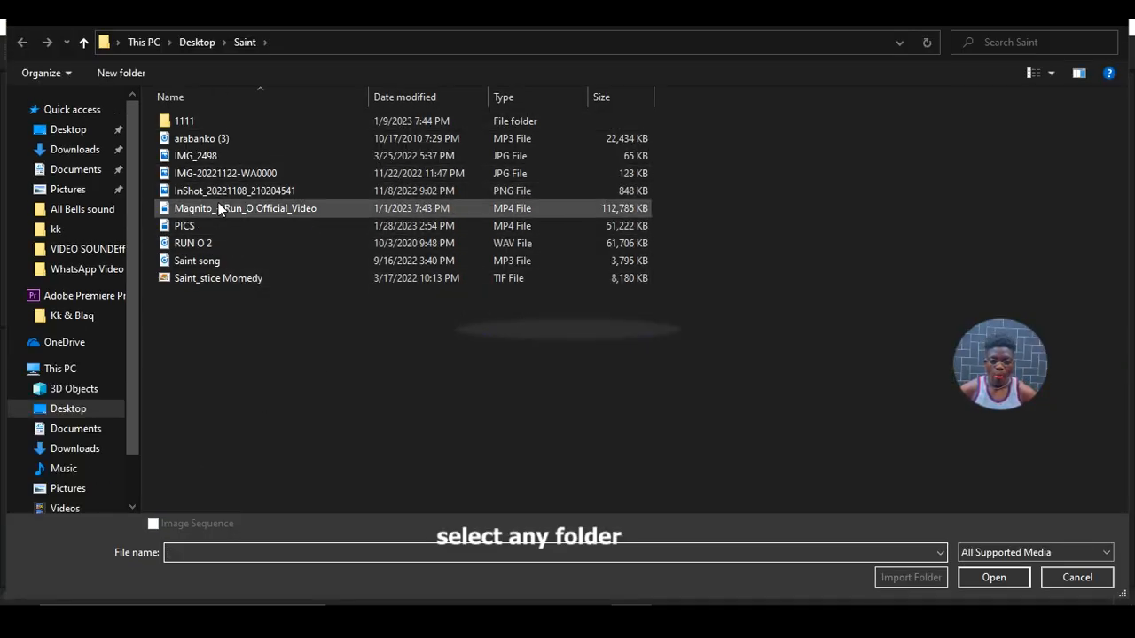
{"action": "left_click", "coordinate": [245, 208]}
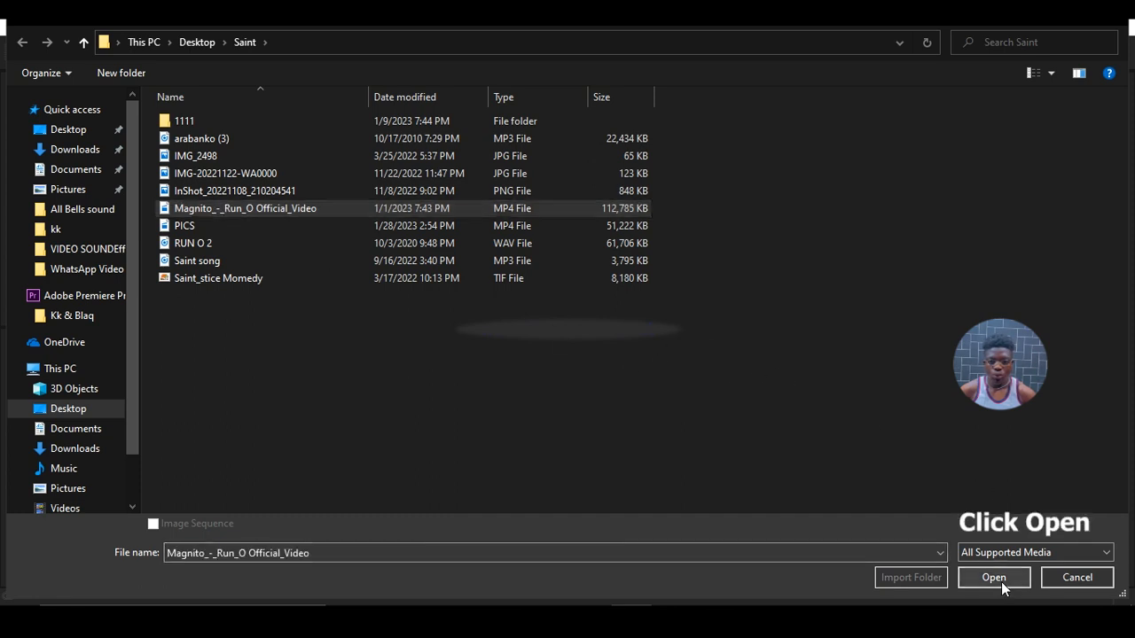
{"action": "left_click", "coordinate": [993, 578]}
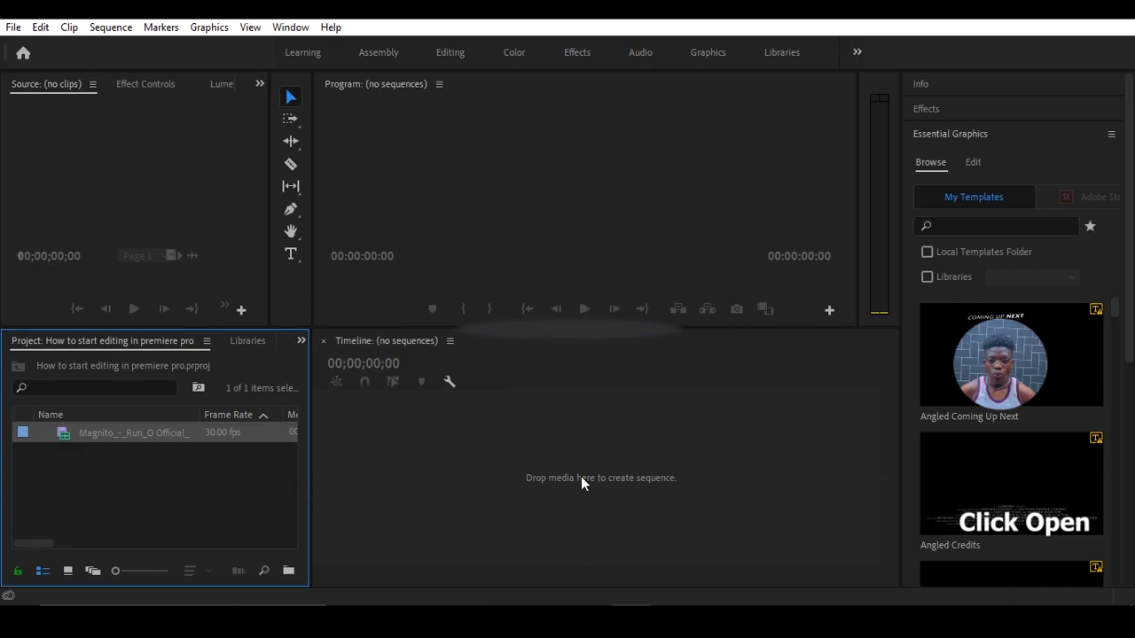
{"action": "mouse_move", "coordinate": [383, 392]}
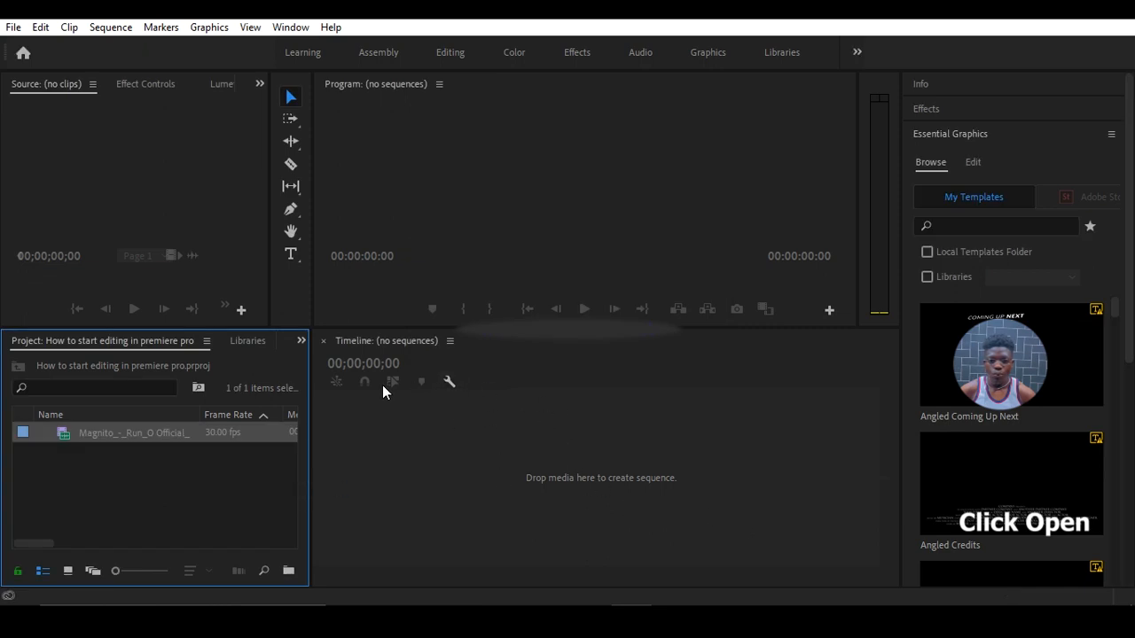